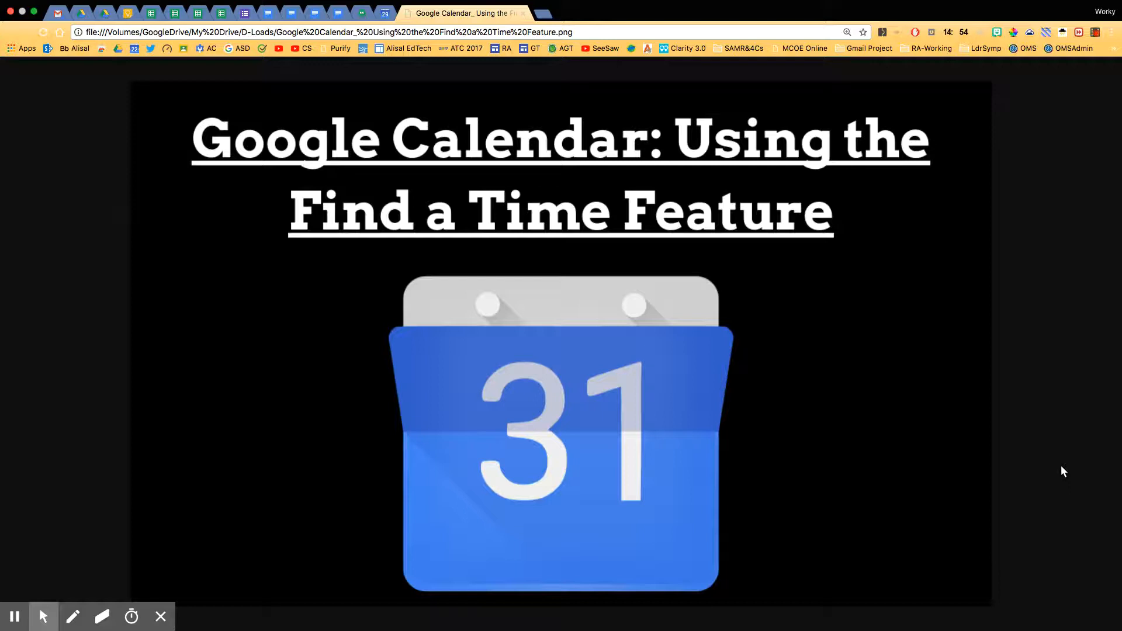
Step: Switch to the Google Calendar tab showing the week of April 2–6, 2018
click(385, 12)
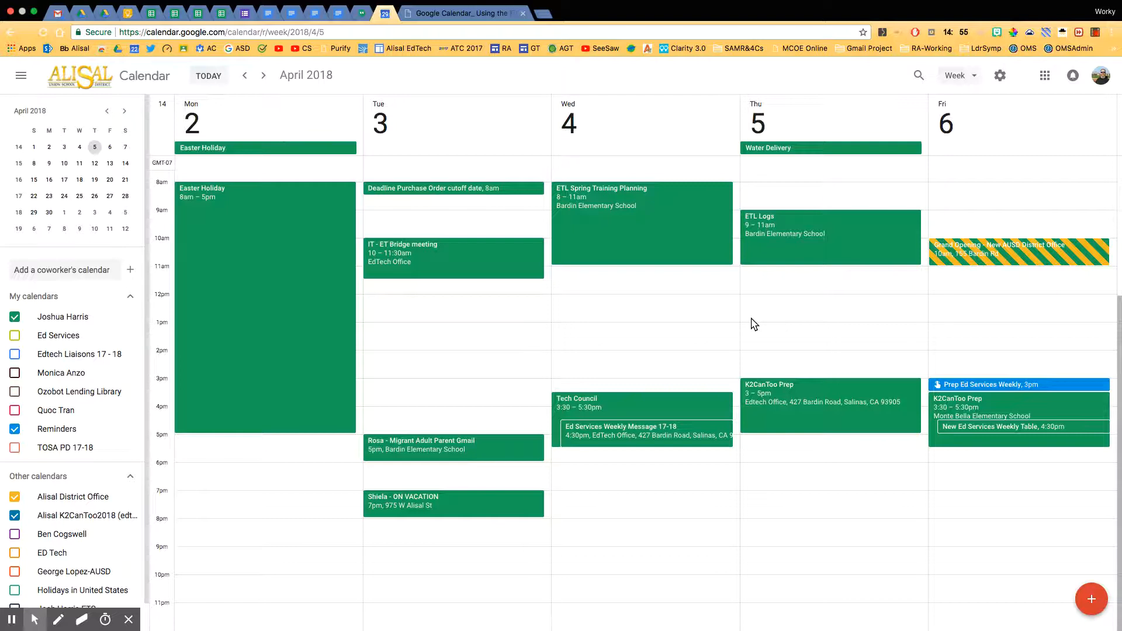
mouse_move(62, 534)
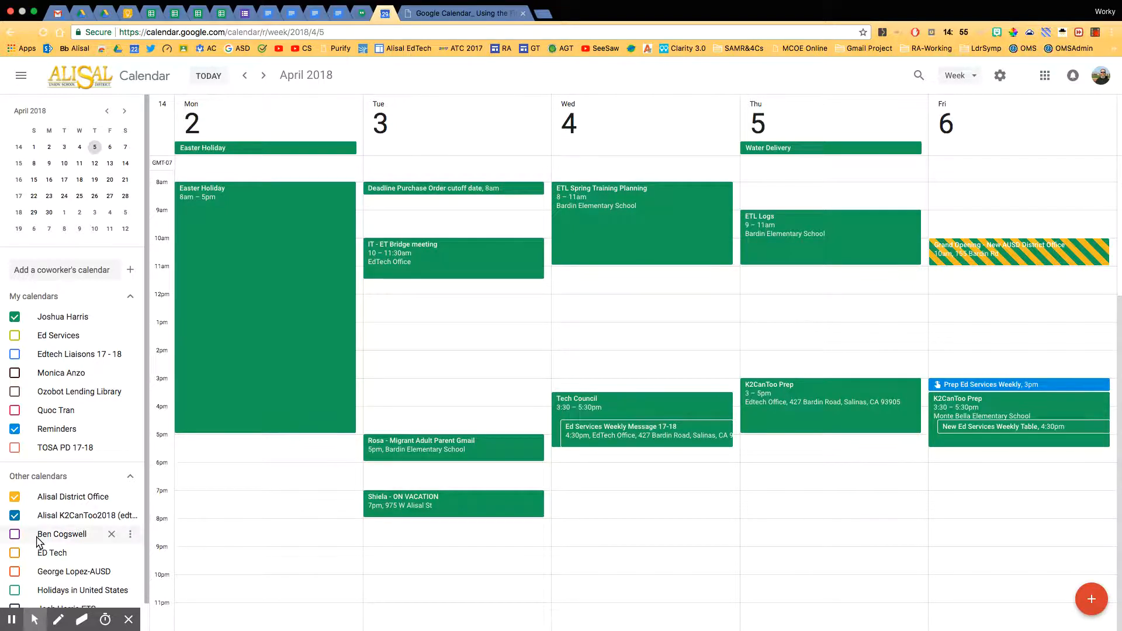
mouse_move(51, 552)
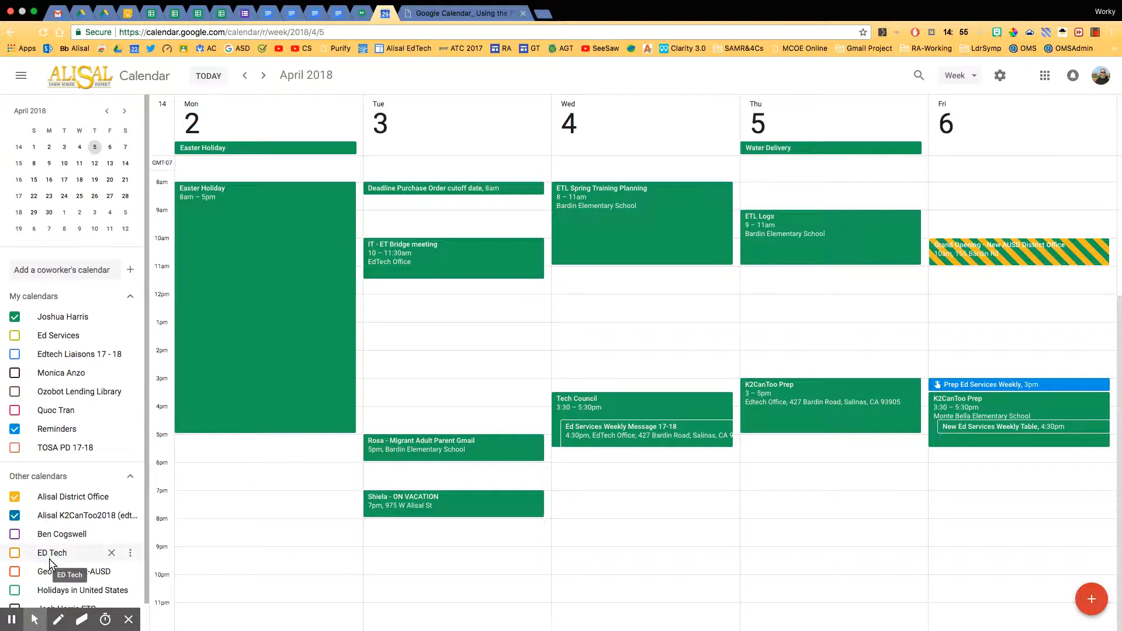
scroll(down, 3)
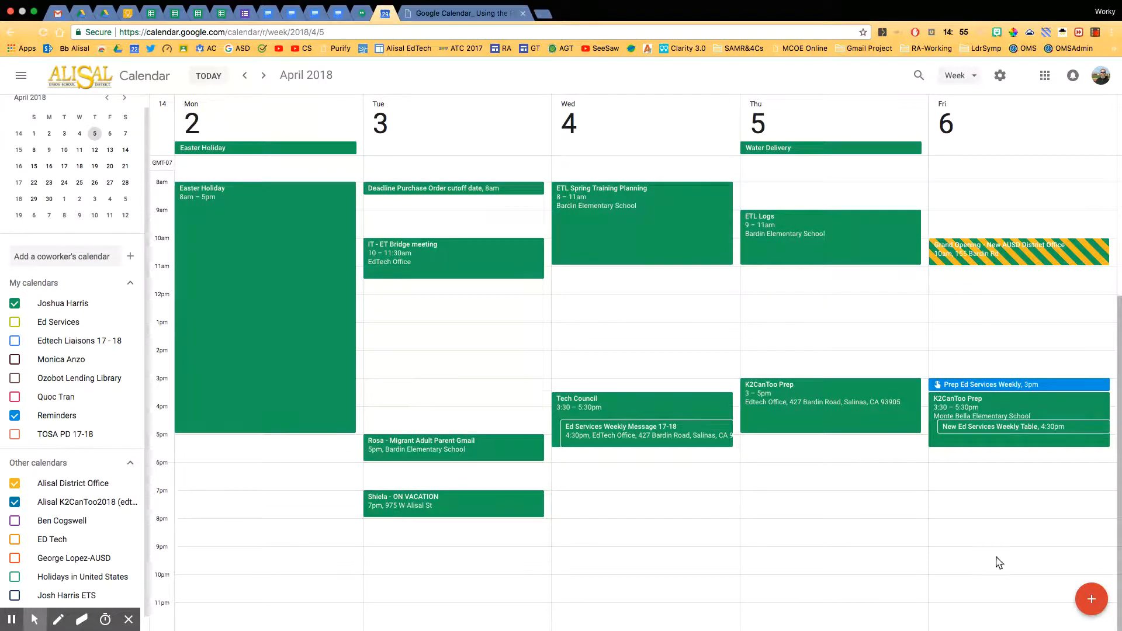
mouse_move(1059, 586)
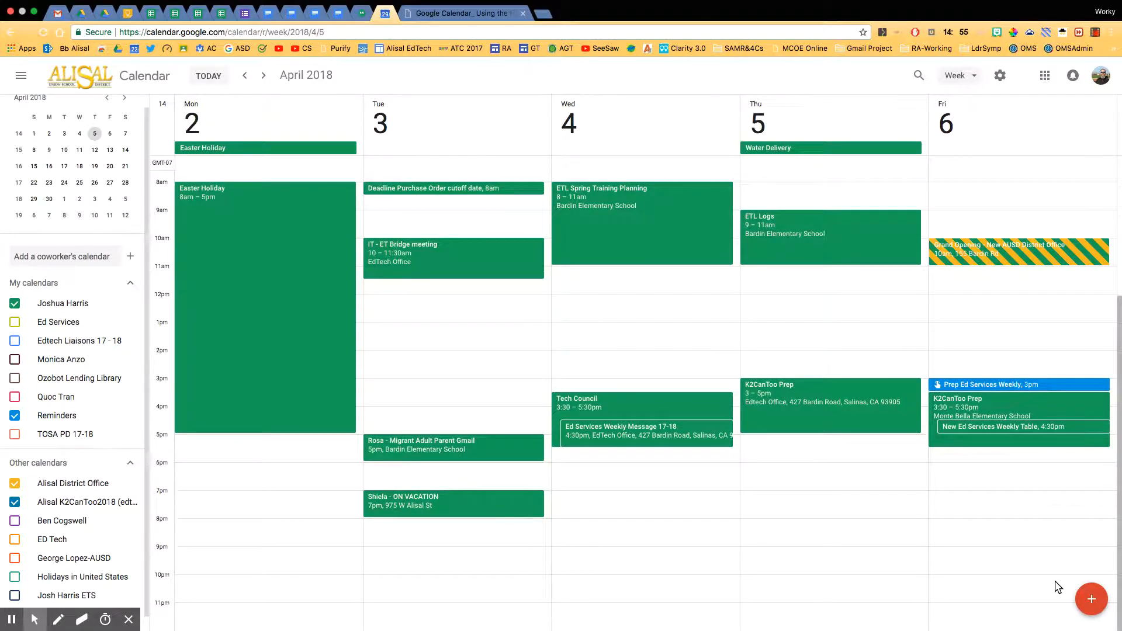
mouse_move(1091, 599)
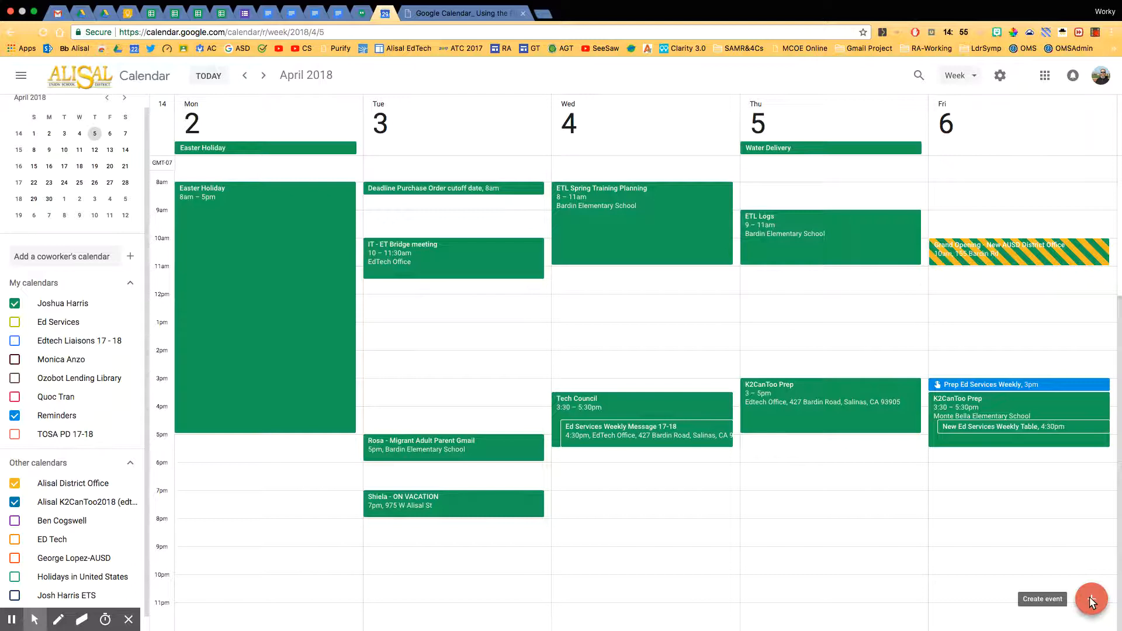
mouse_move(836, 358)
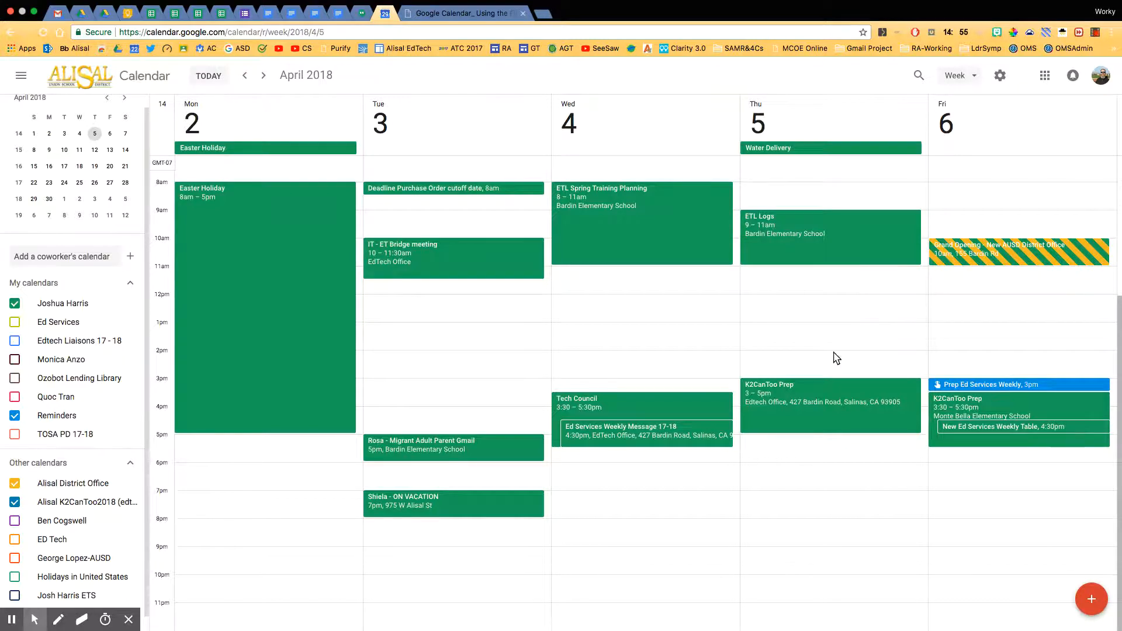
mouse_move(1091, 598)
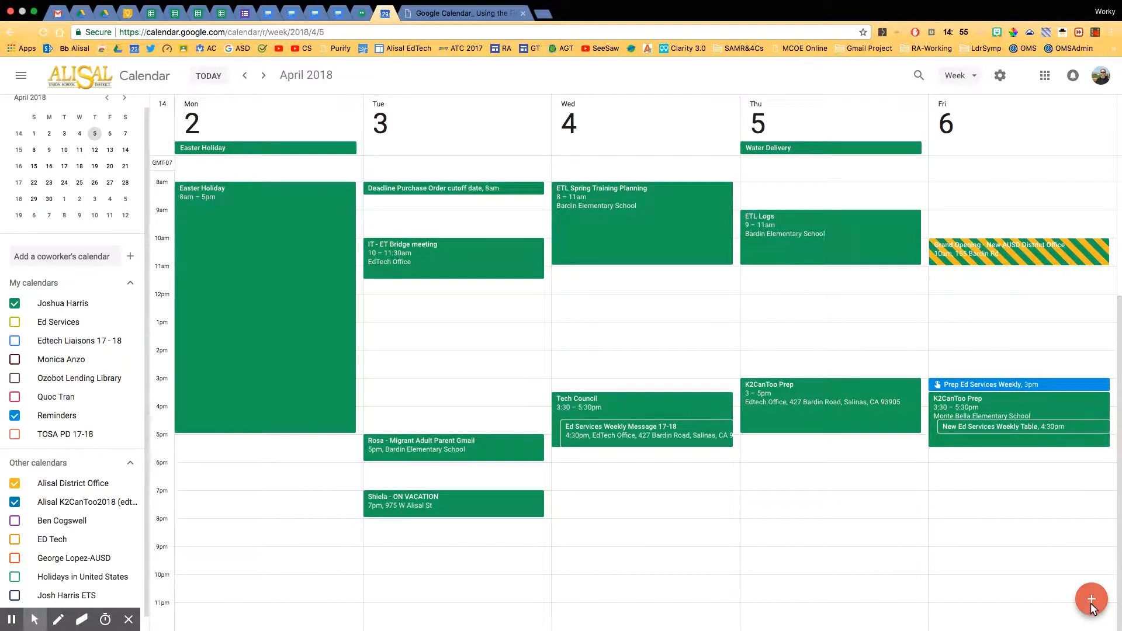
mouse_move(1090, 599)
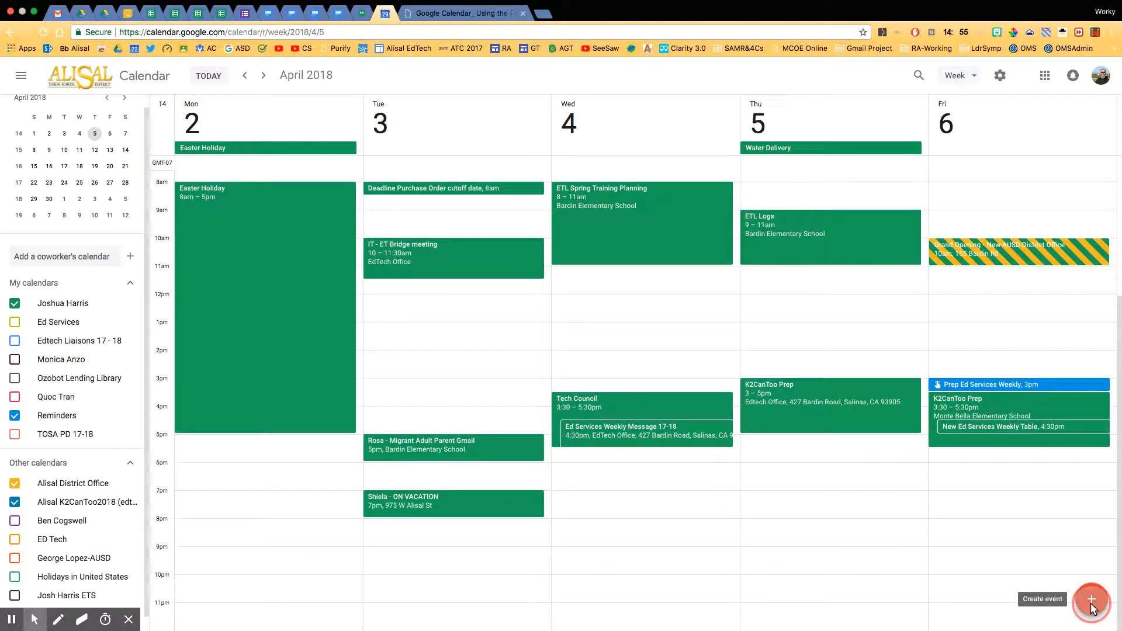
Step: Create a new event titled 'Very Important Collaboration Meeting'
click(1091, 599)
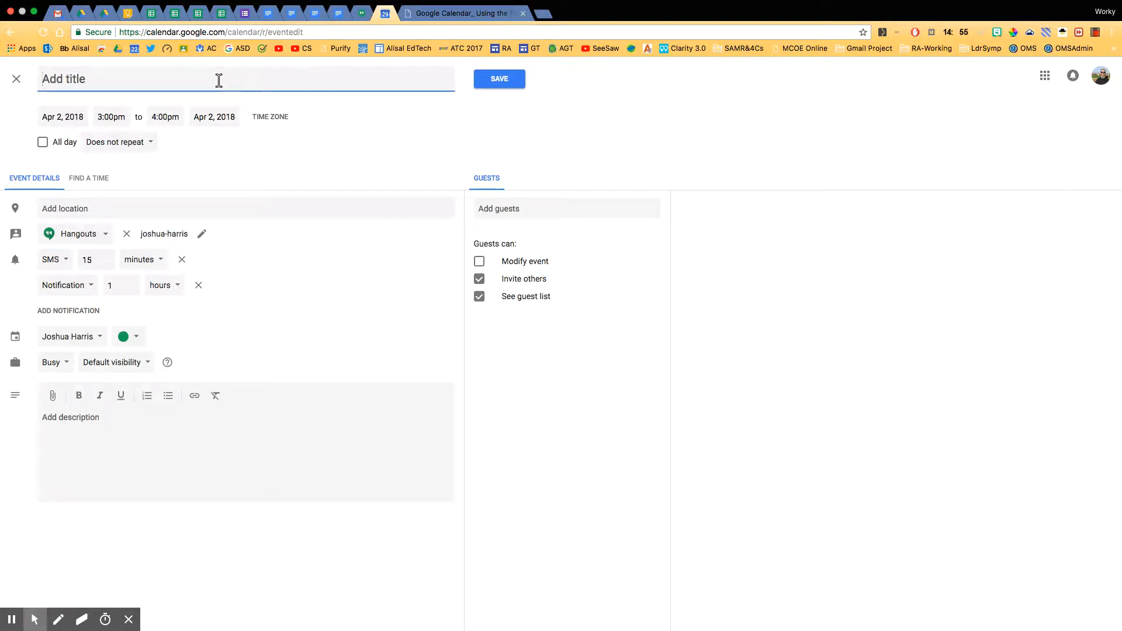
text(Very Important Collabo)
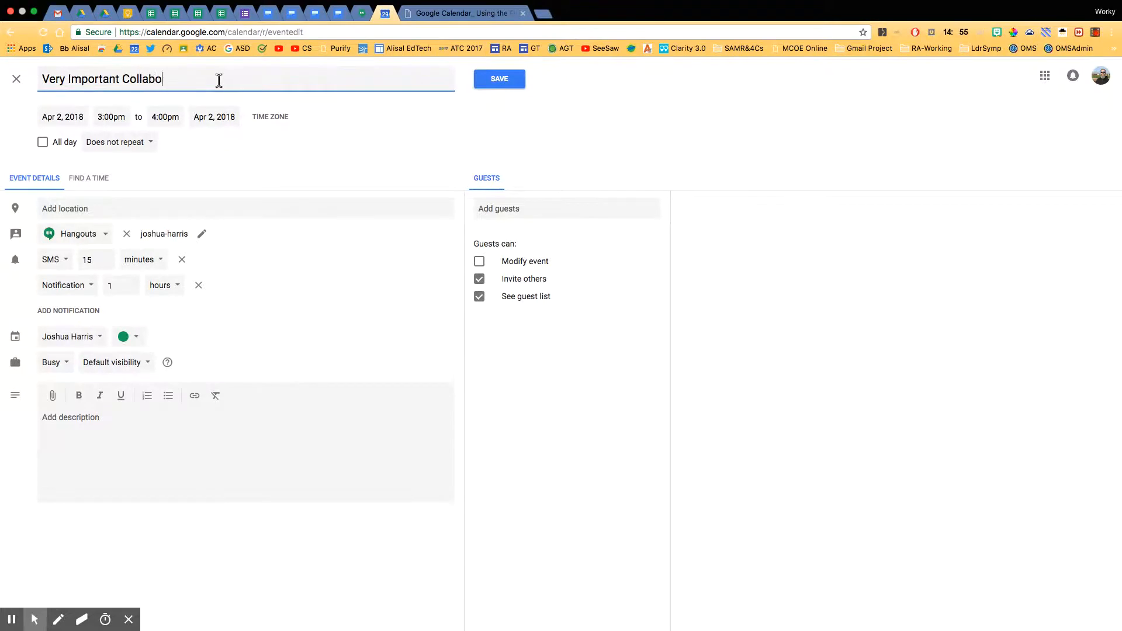
text(ration Meeting)
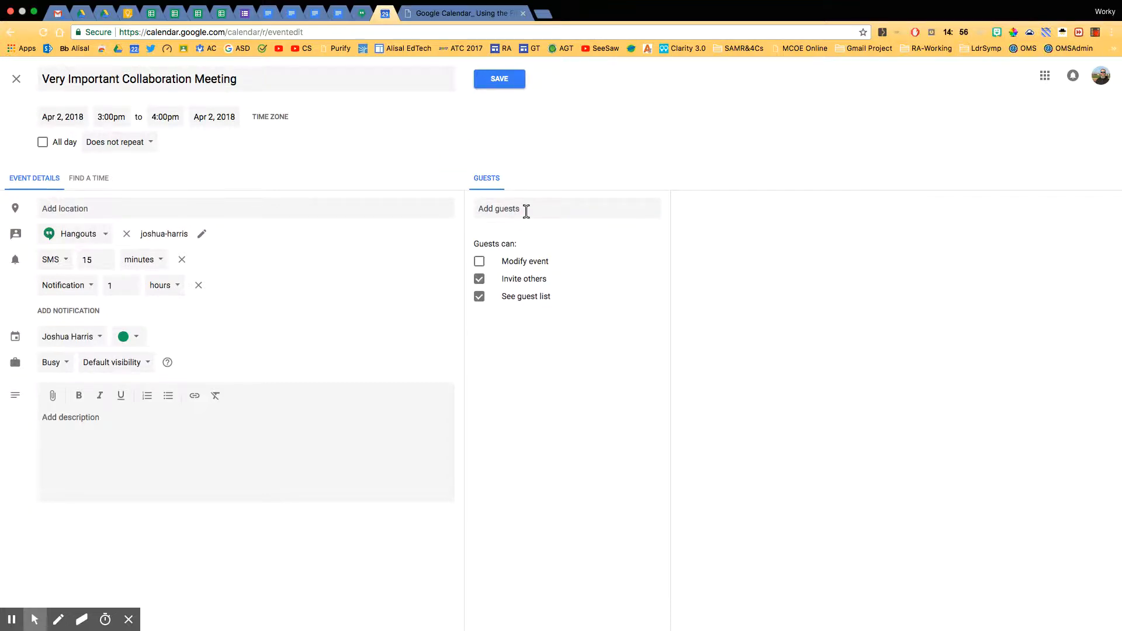
click(525, 208)
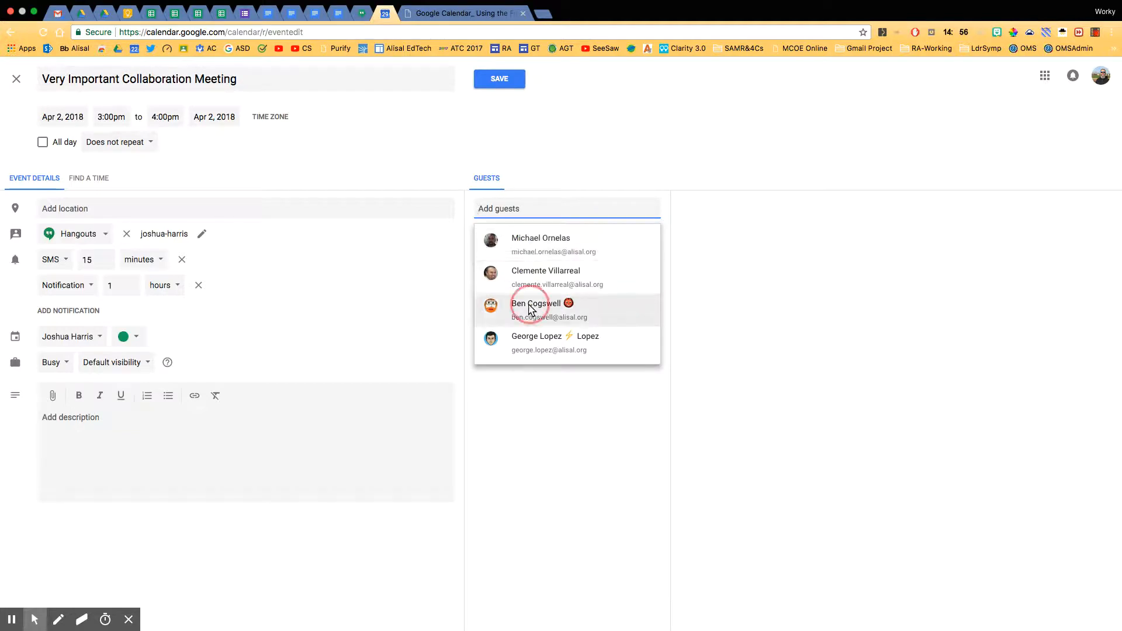
click(535, 303)
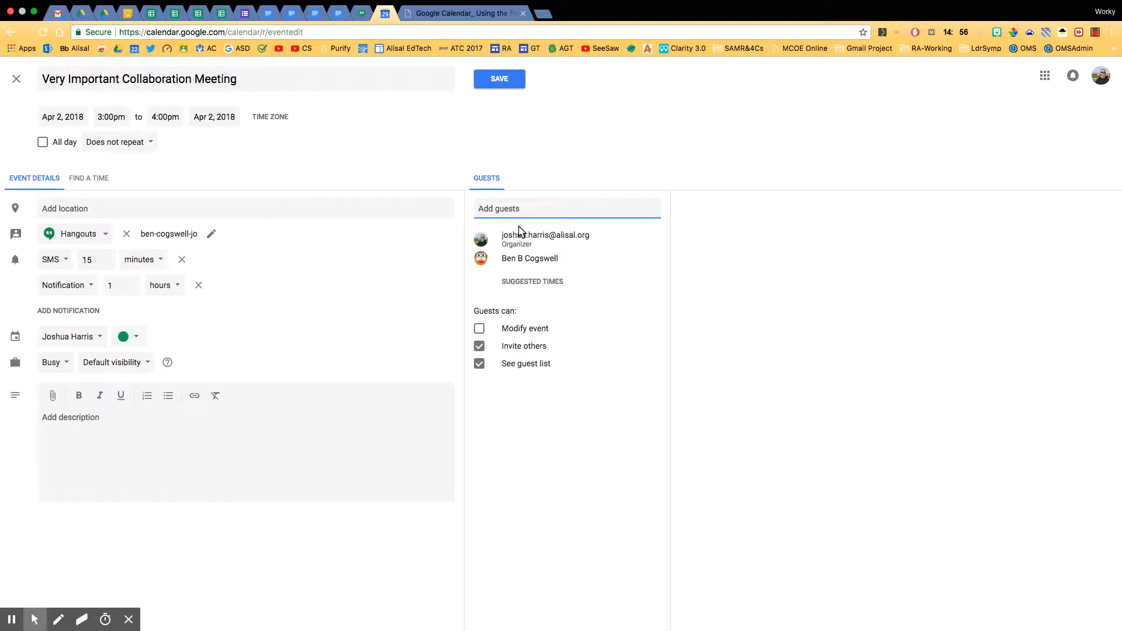
click(566, 208)
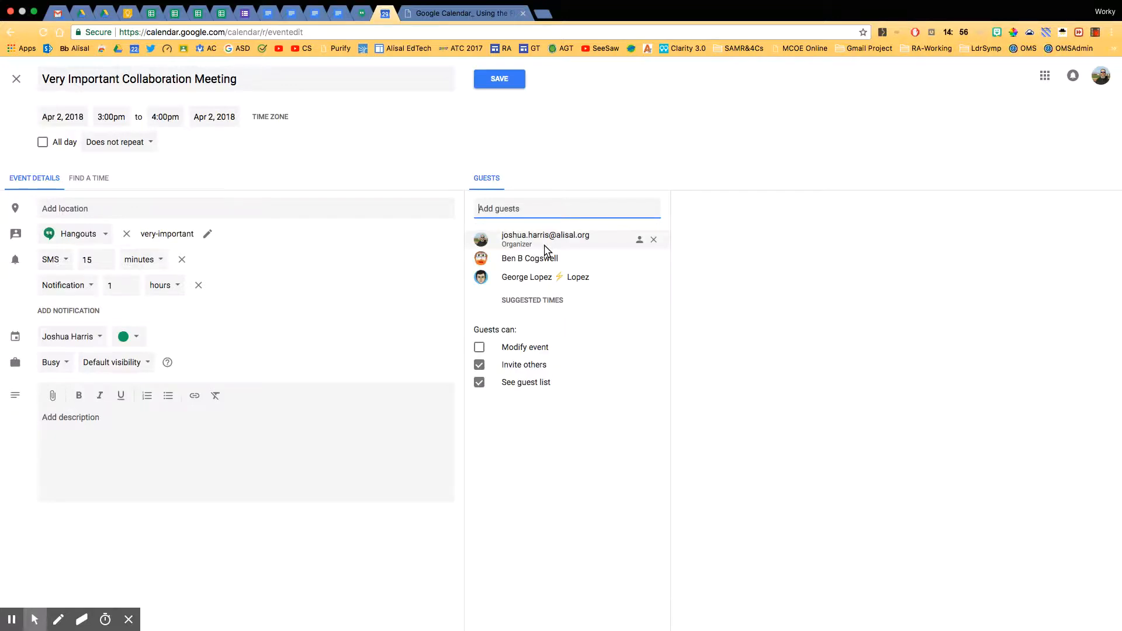
text(ed)
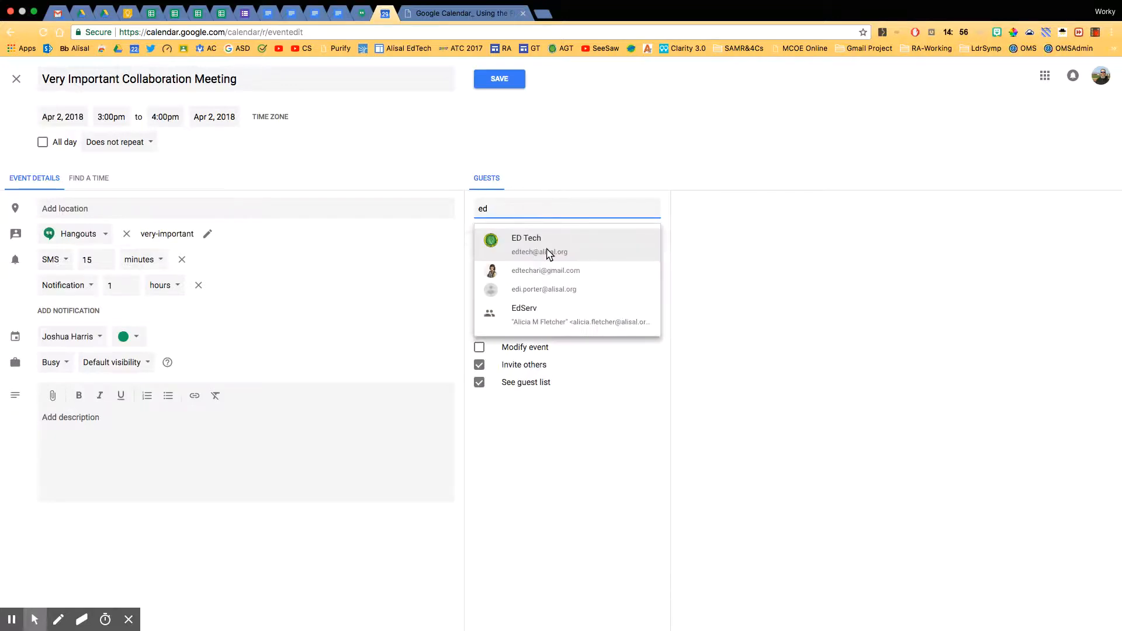
click(526, 243)
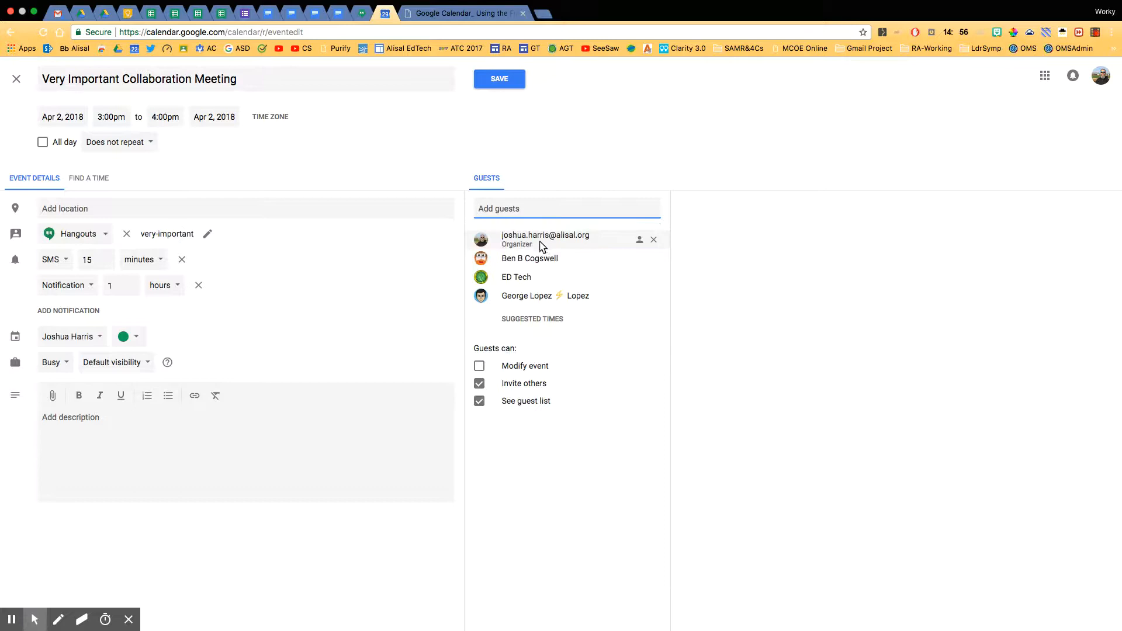
mouse_move(254, 287)
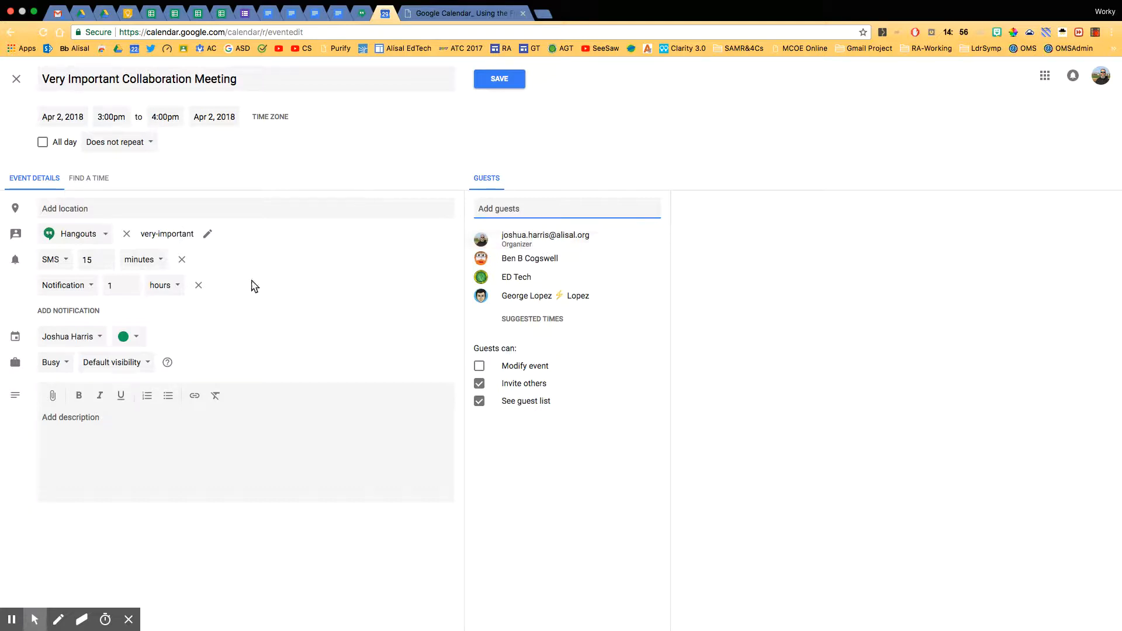
mouse_move(92, 206)
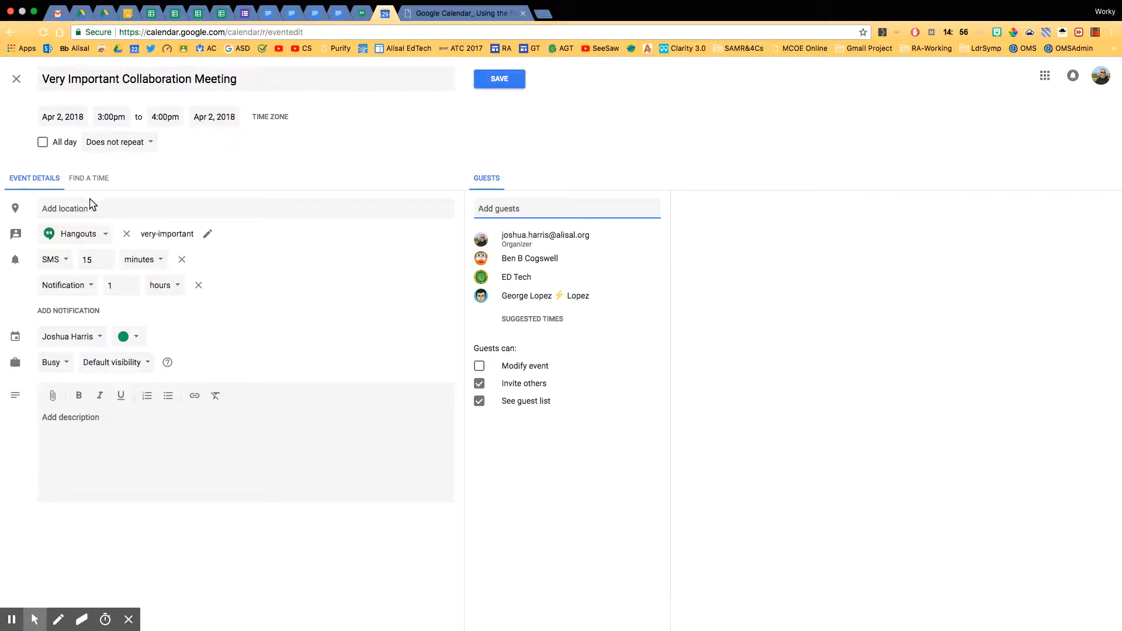
Step: Set the location to Bardin Elementary School, 425 Bardin Rd, Salinas, CA 93905
text(Ba)
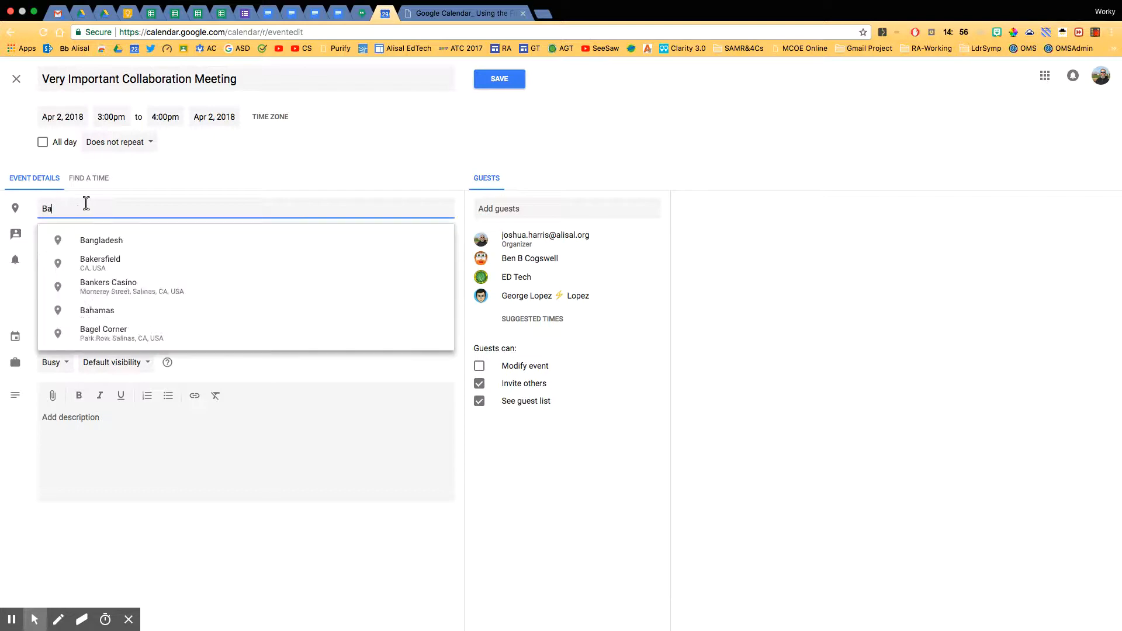
text(rdin)
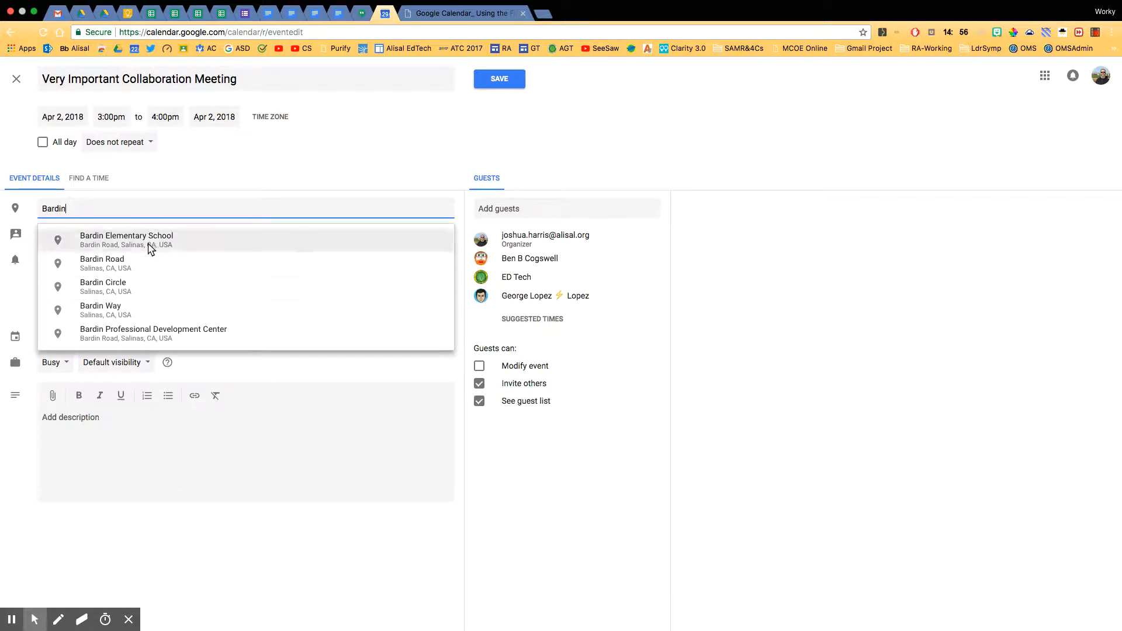
click(126, 239)
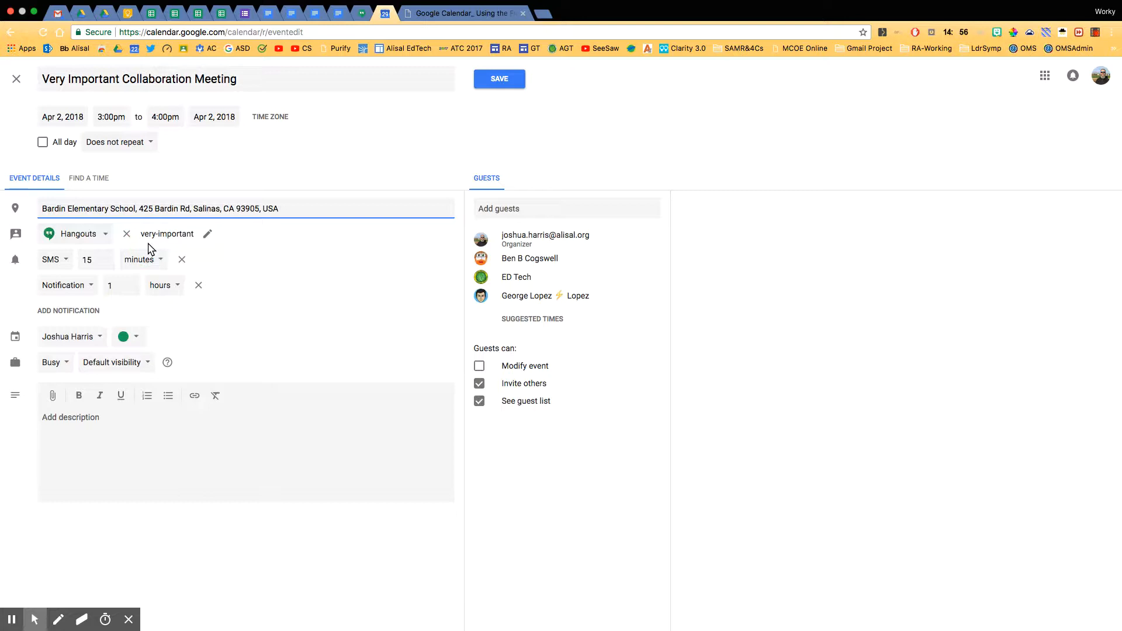
mouse_move(146, 203)
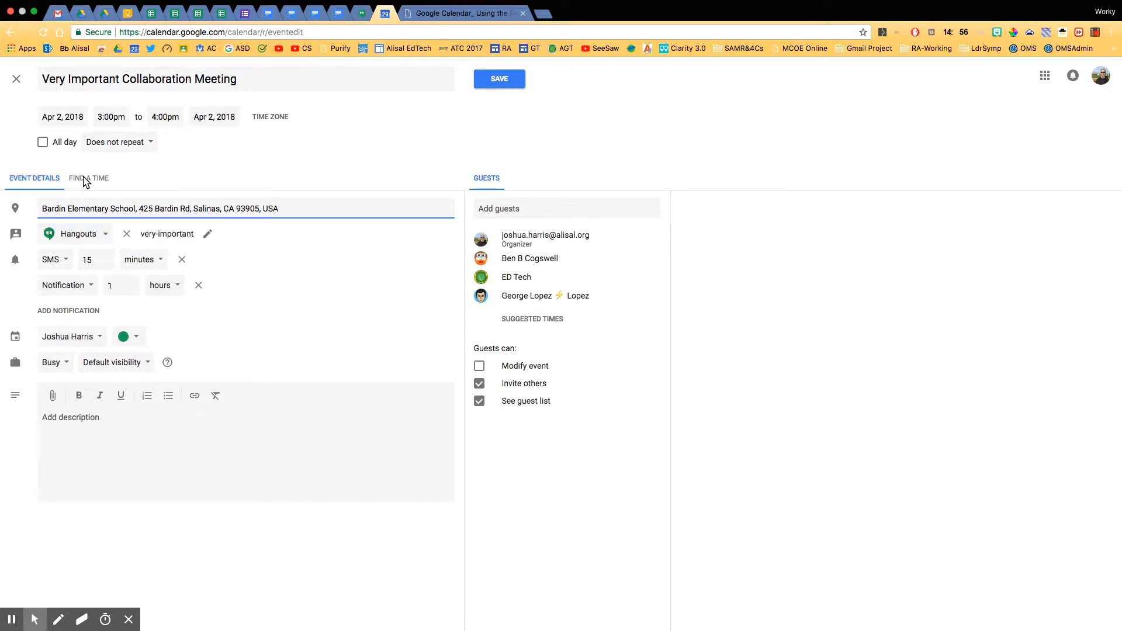
click(89, 178)
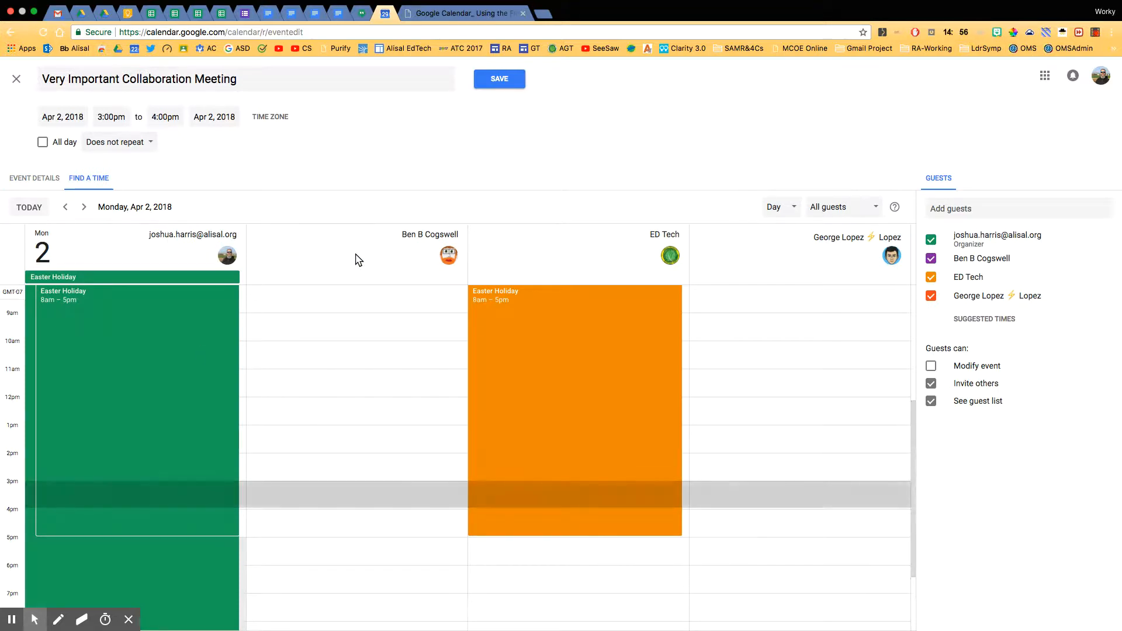
mouse_move(391, 358)
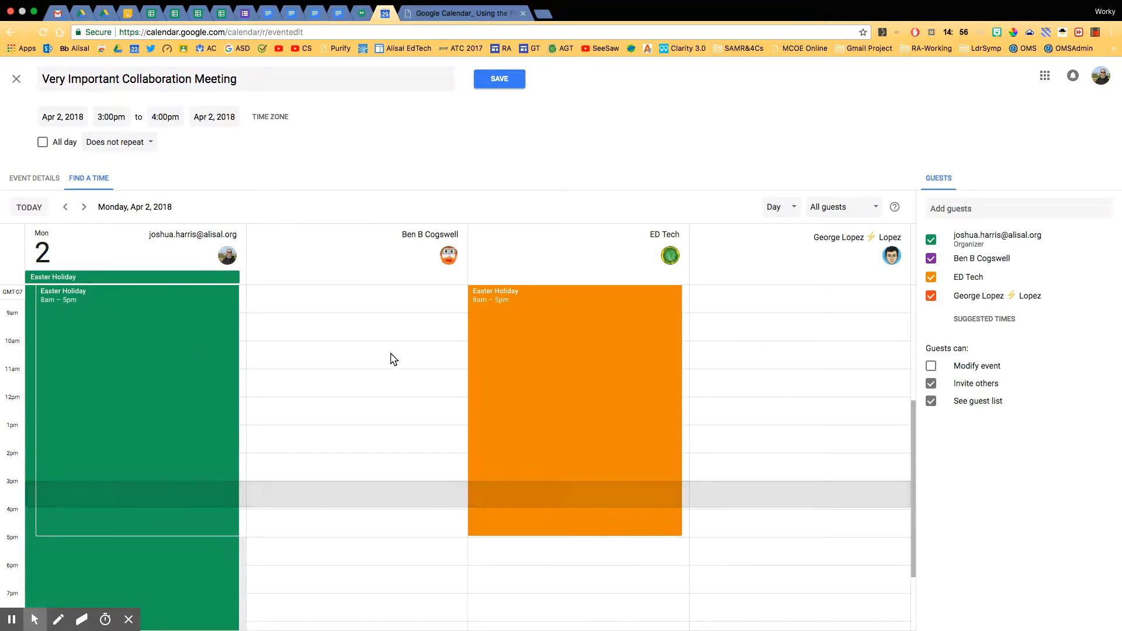
scroll(down, 3)
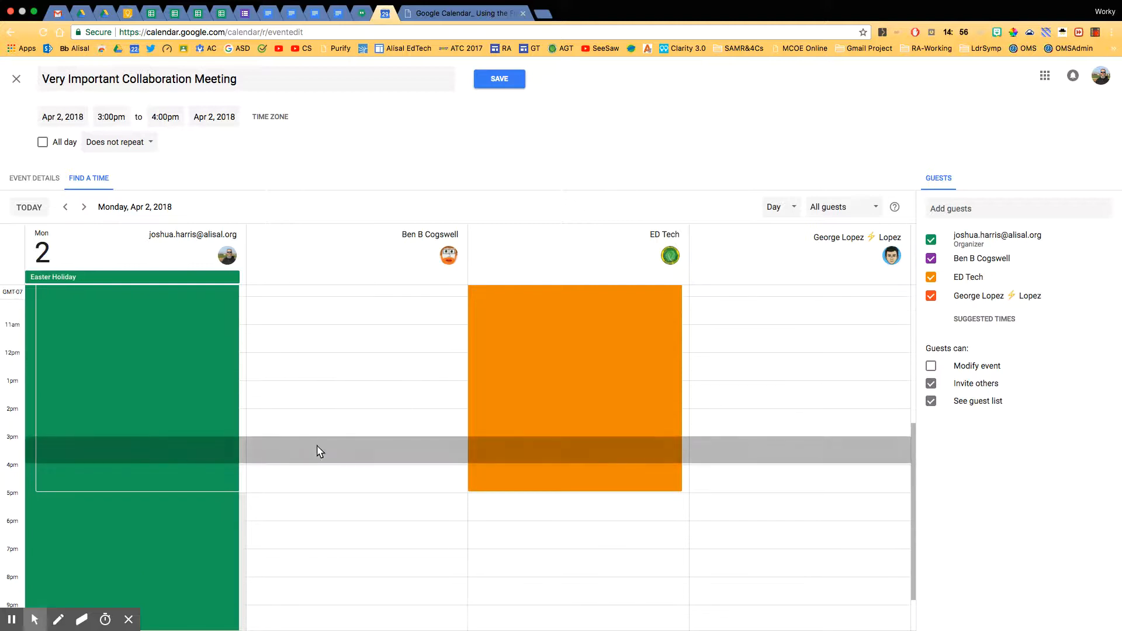
scroll(down, 3)
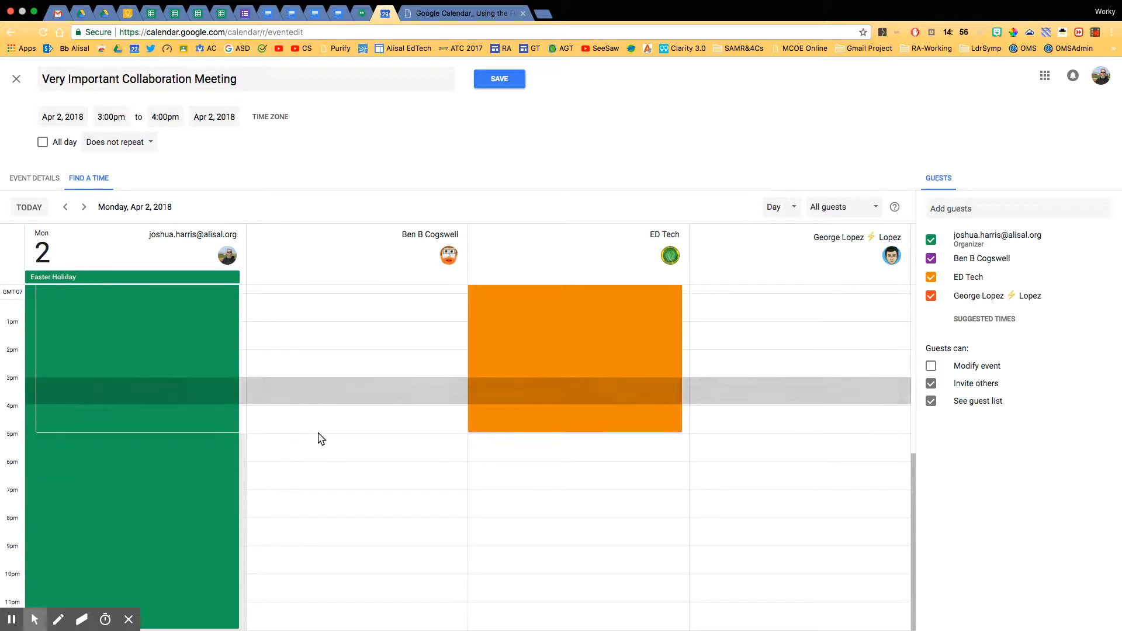
scroll(up, 3)
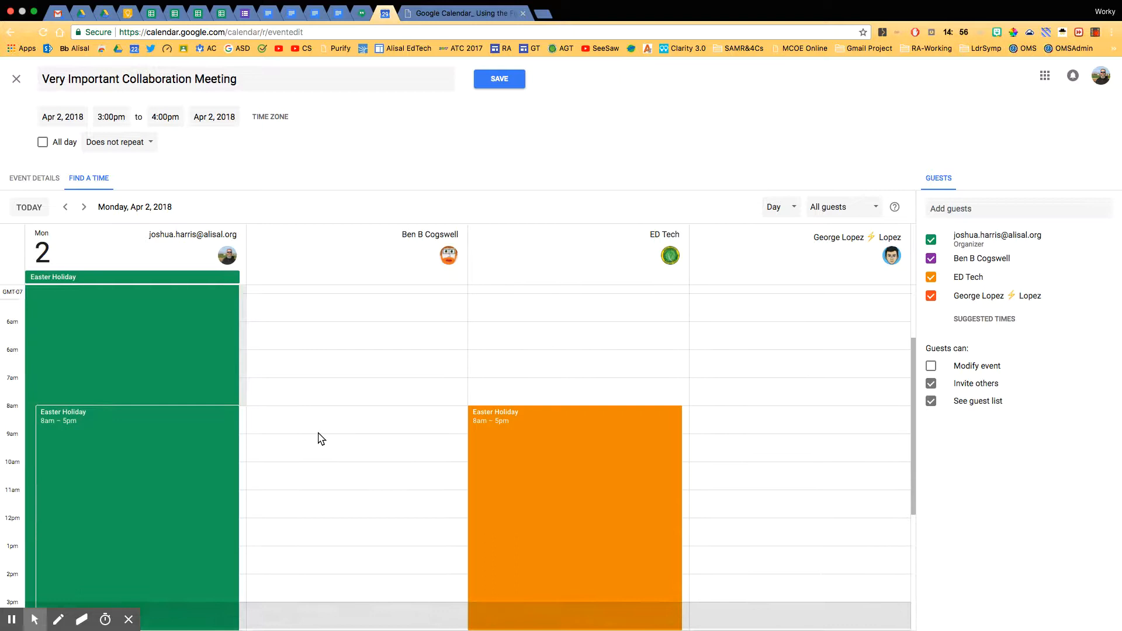
scroll(down, 3)
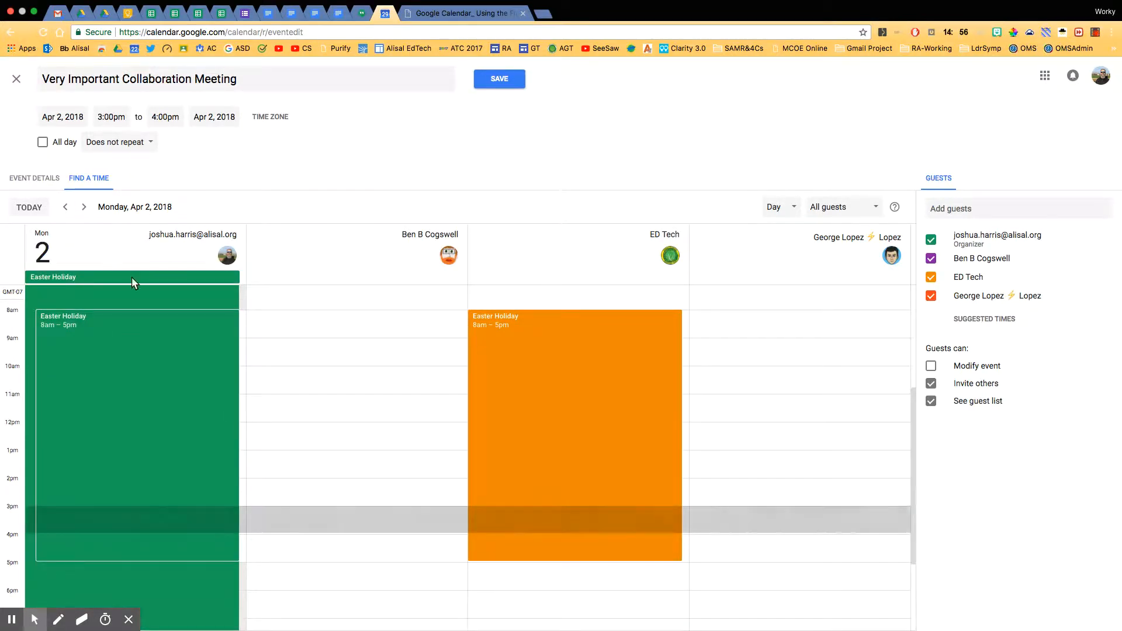
mouse_move(806, 395)
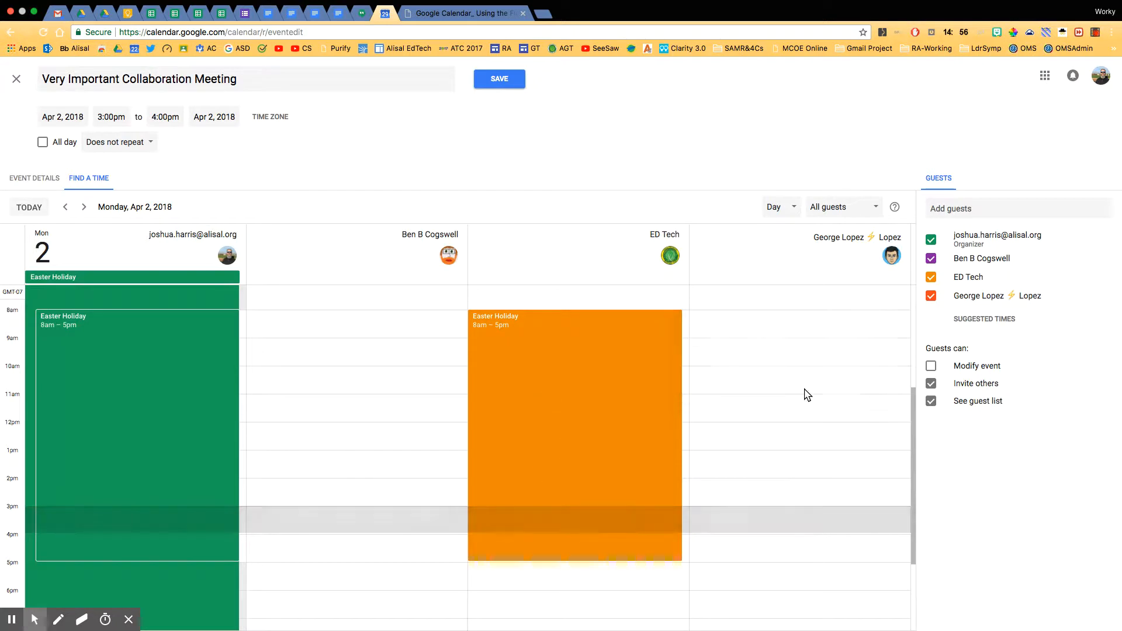
mouse_move(17, 510)
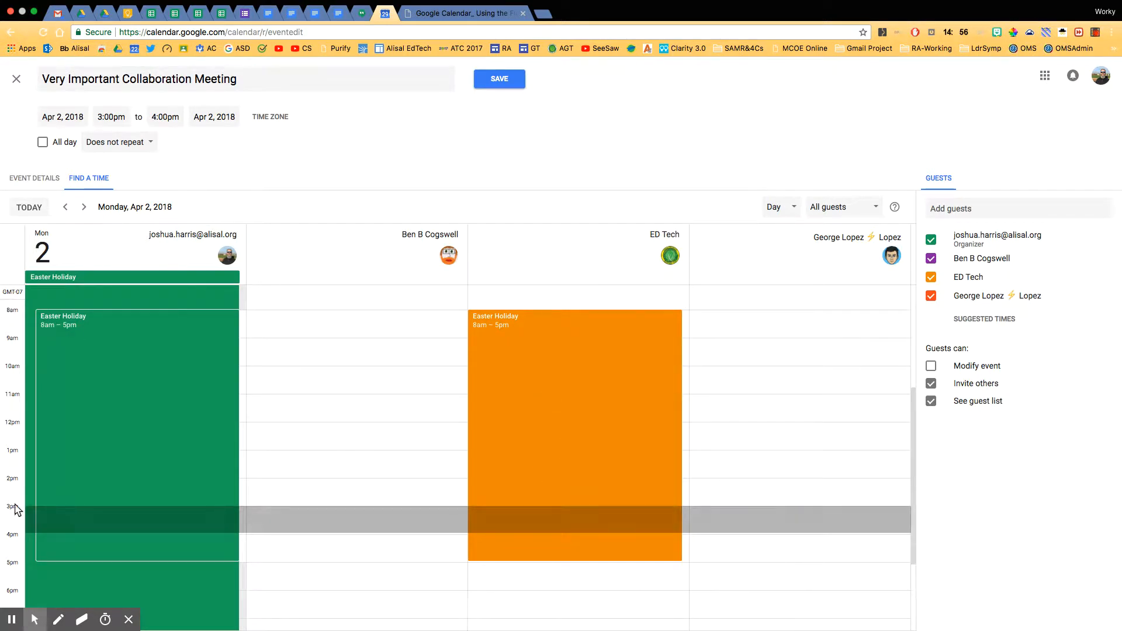
mouse_move(466, 356)
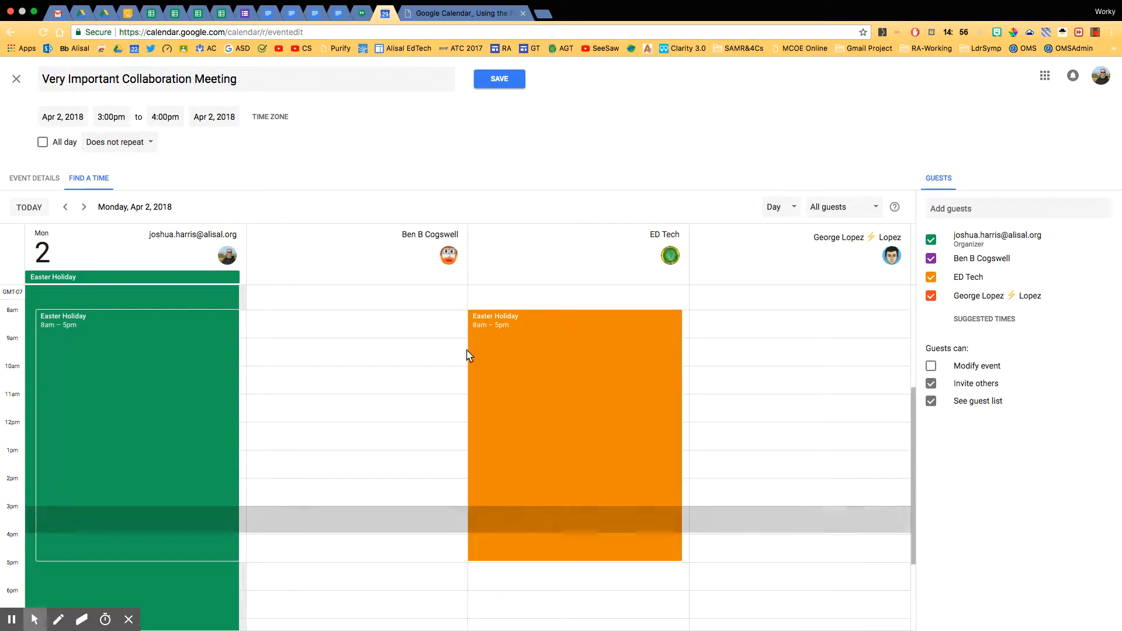
mouse_move(84, 207)
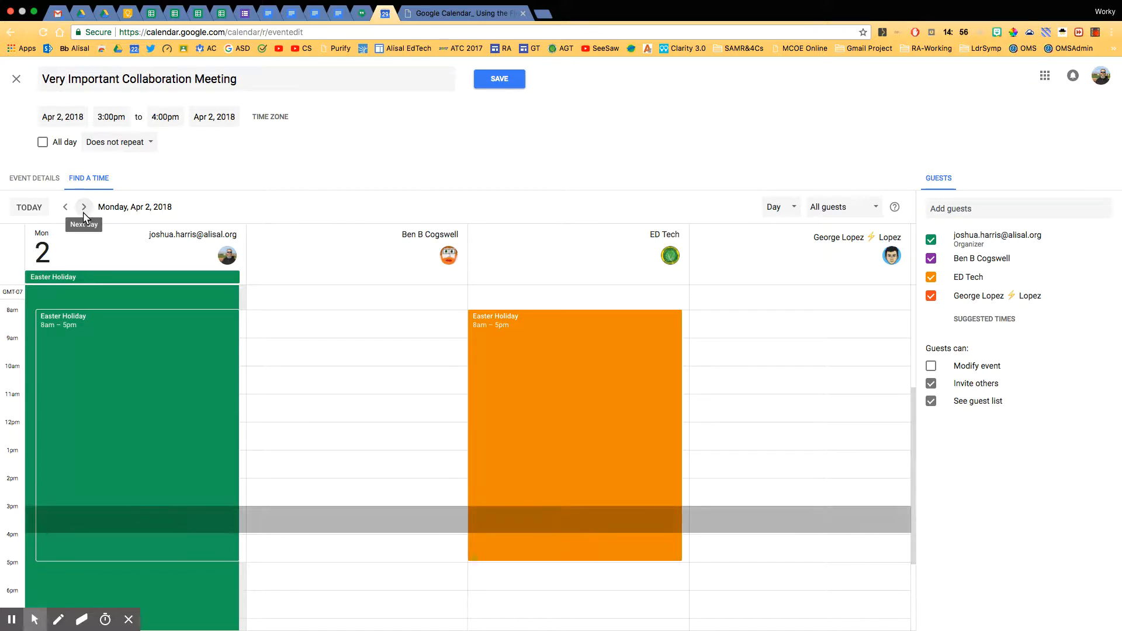
Step: Step through guests' daily schedules, trying 2pm Apr 3 and 11:30am Apr 4, reaching Friday
click(84, 207)
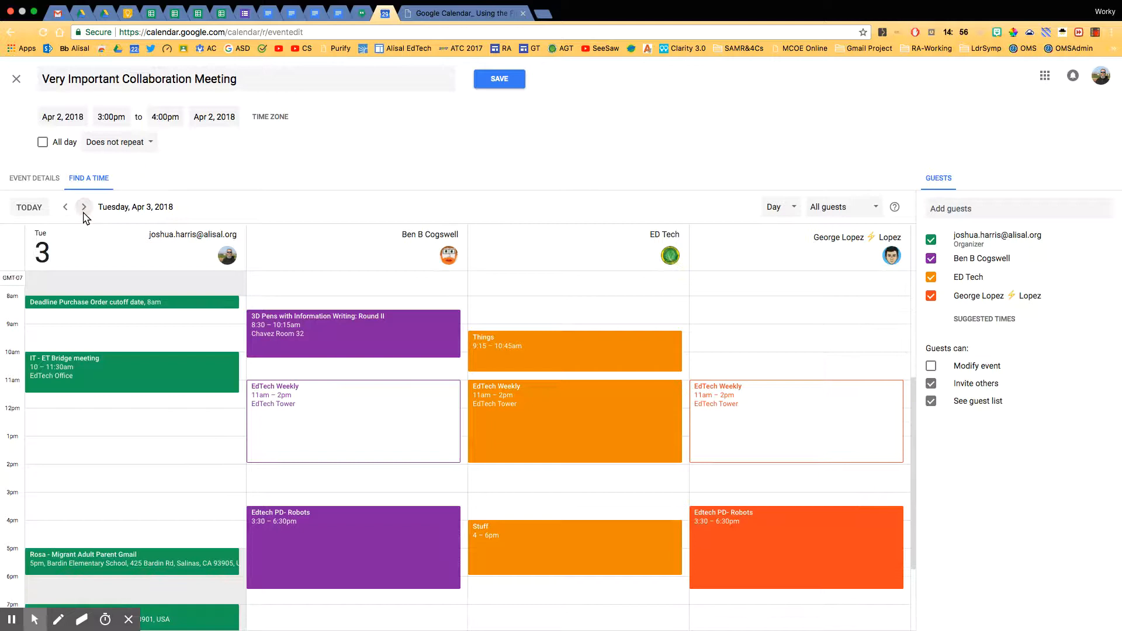
click(136, 478)
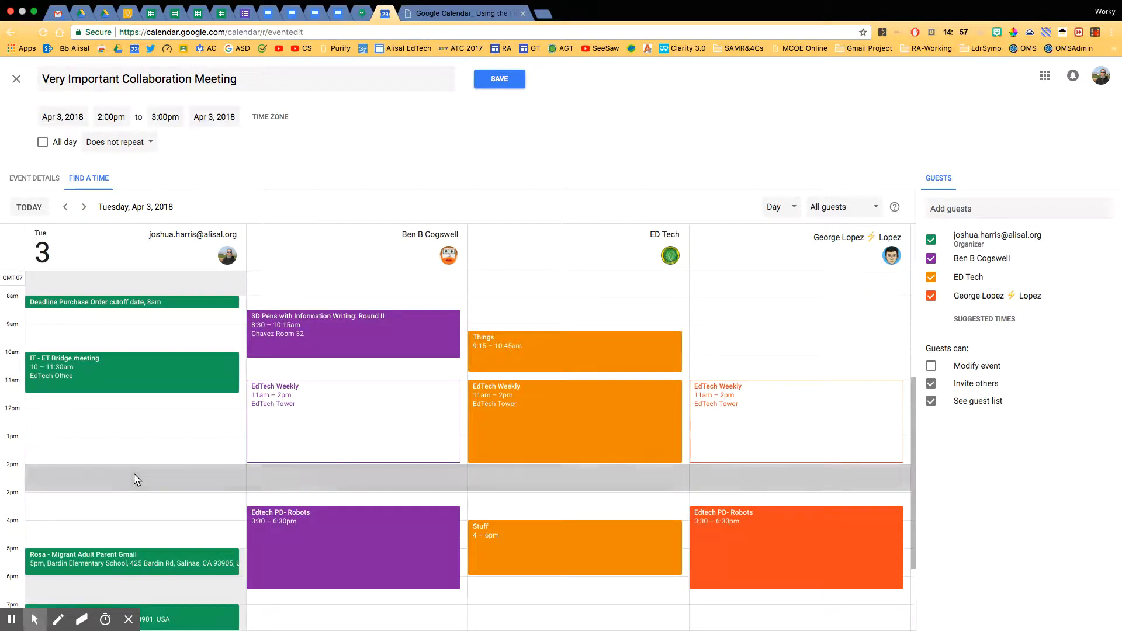
mouse_move(172, 483)
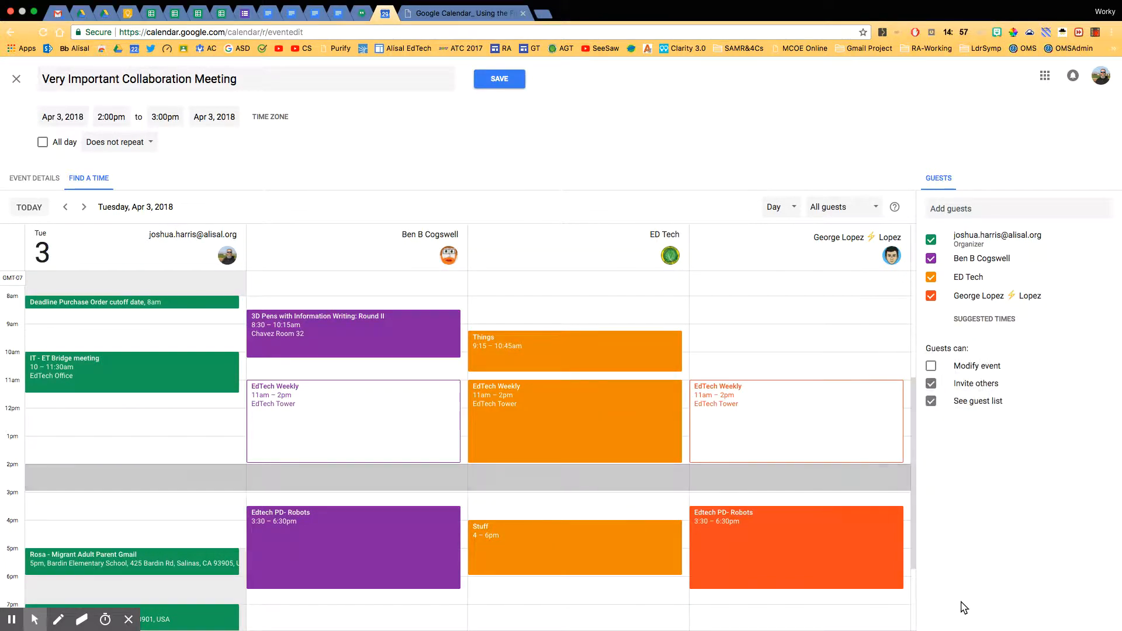
mouse_move(1015, 599)
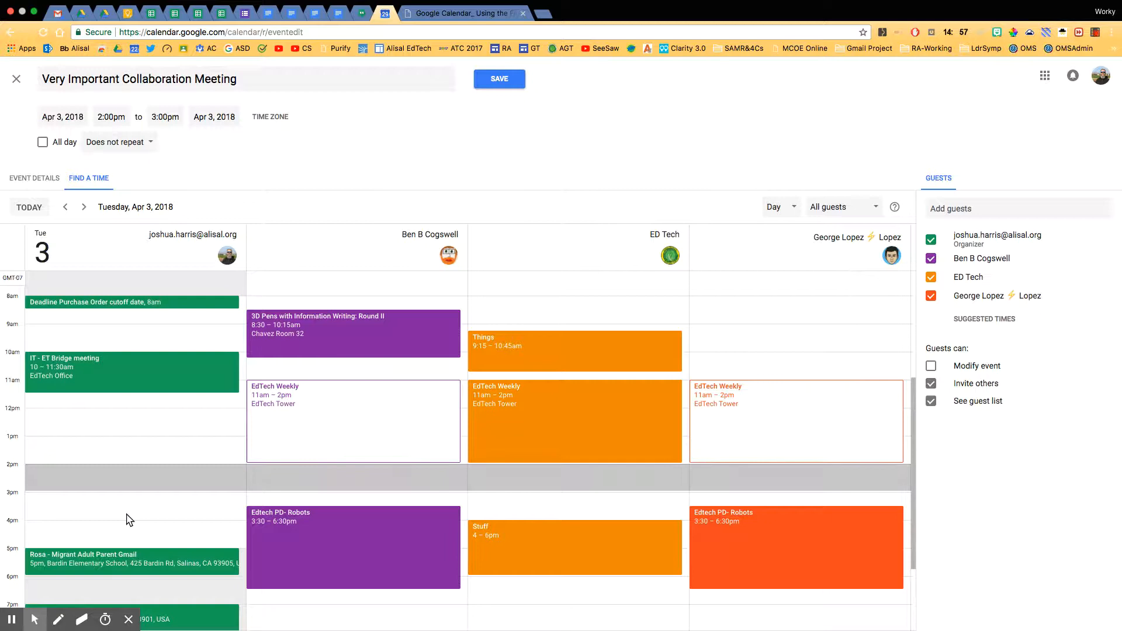
mouse_move(84, 206)
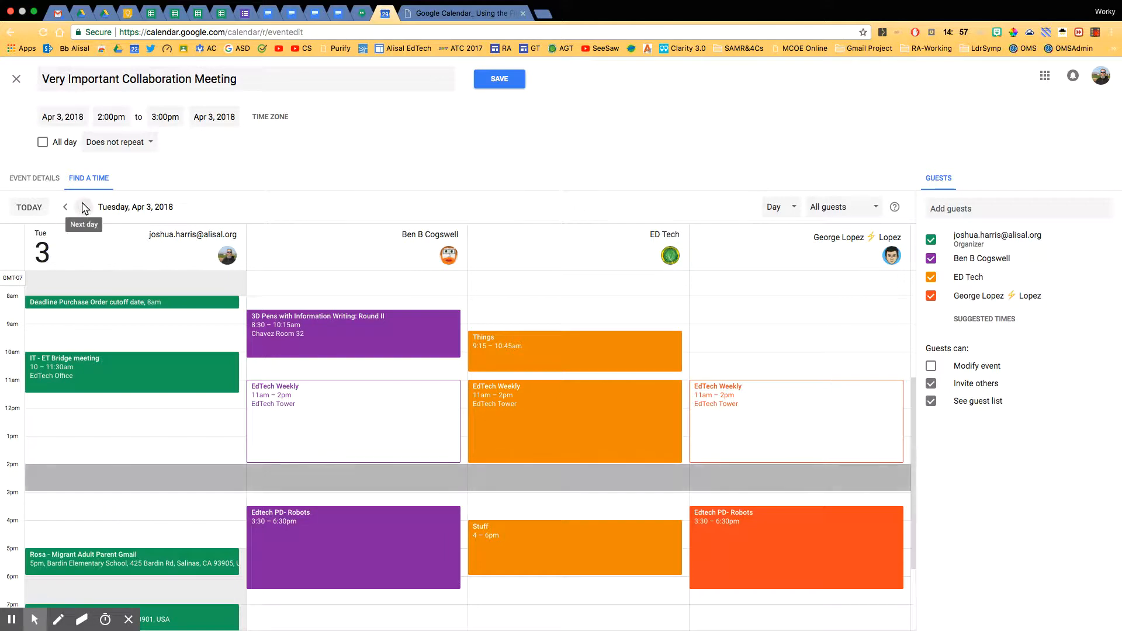
click(83, 207)
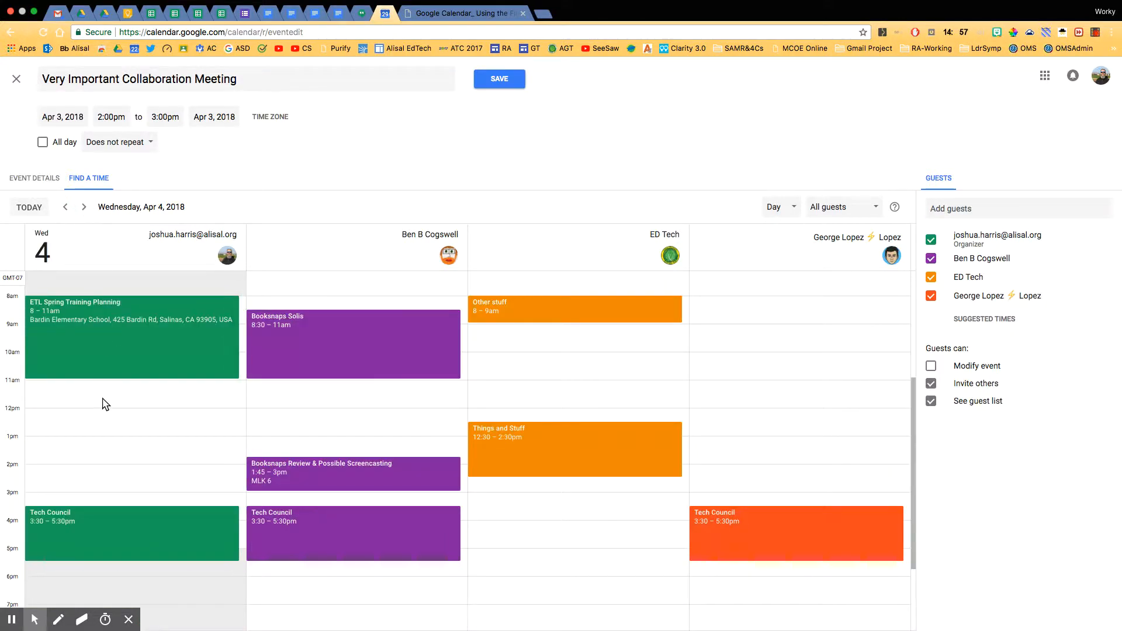
click(106, 404)
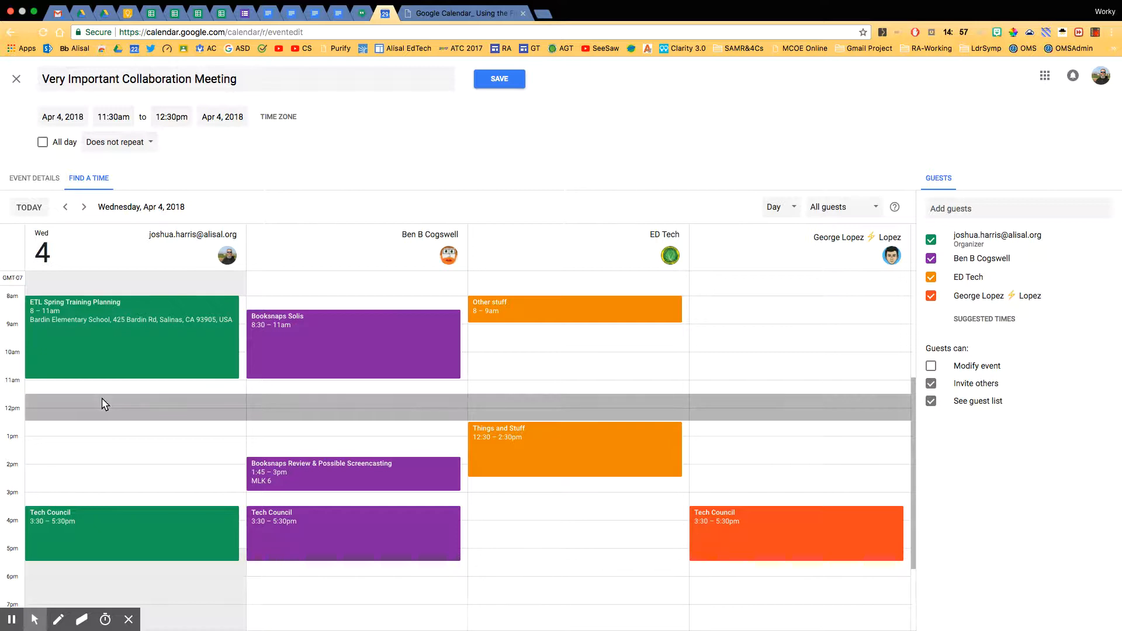
mouse_move(142, 420)
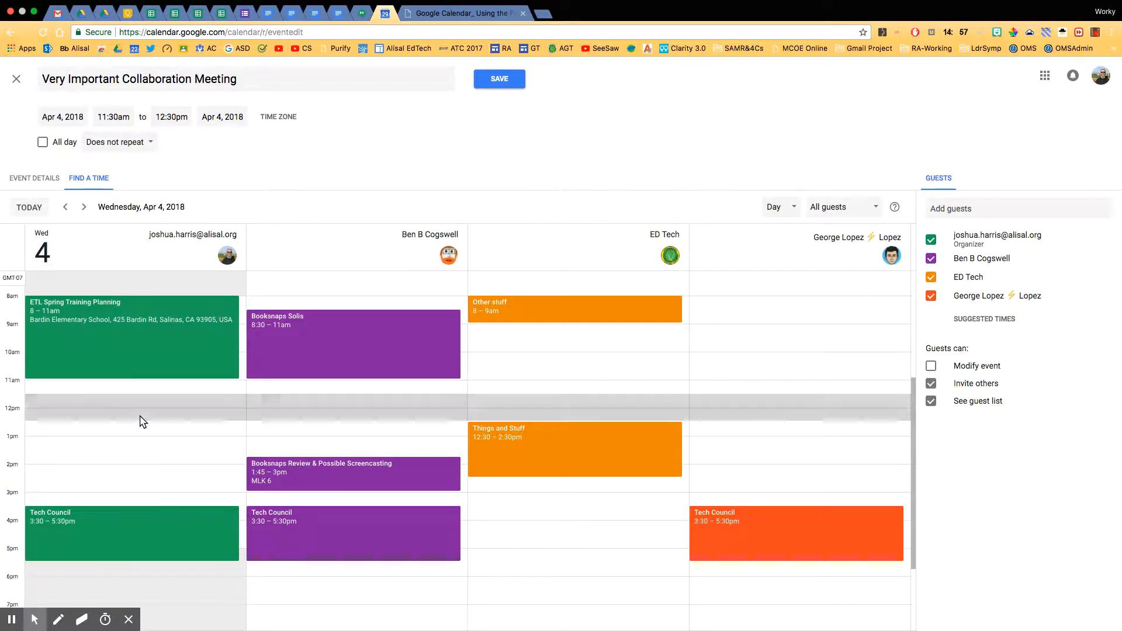
mouse_move(89, 411)
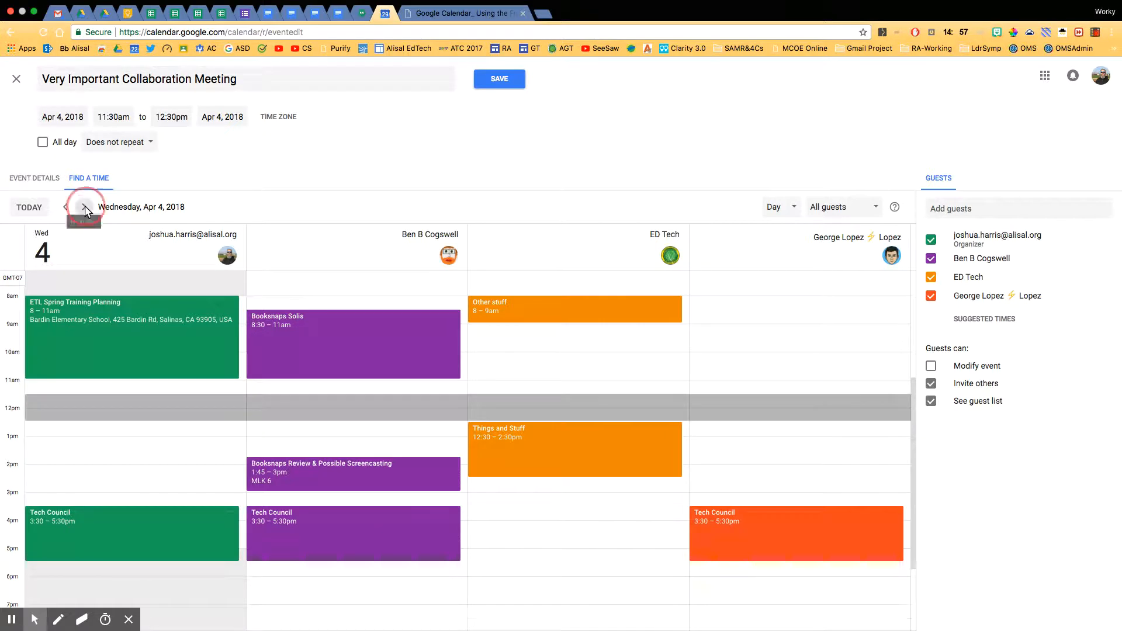
click(84, 207)
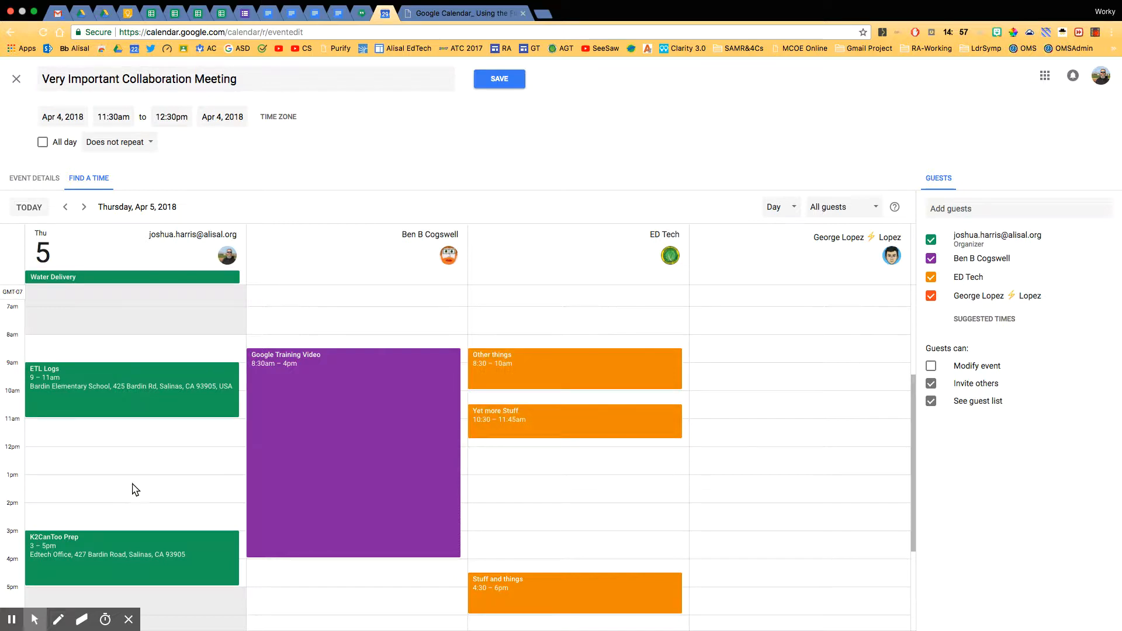
click(83, 207)
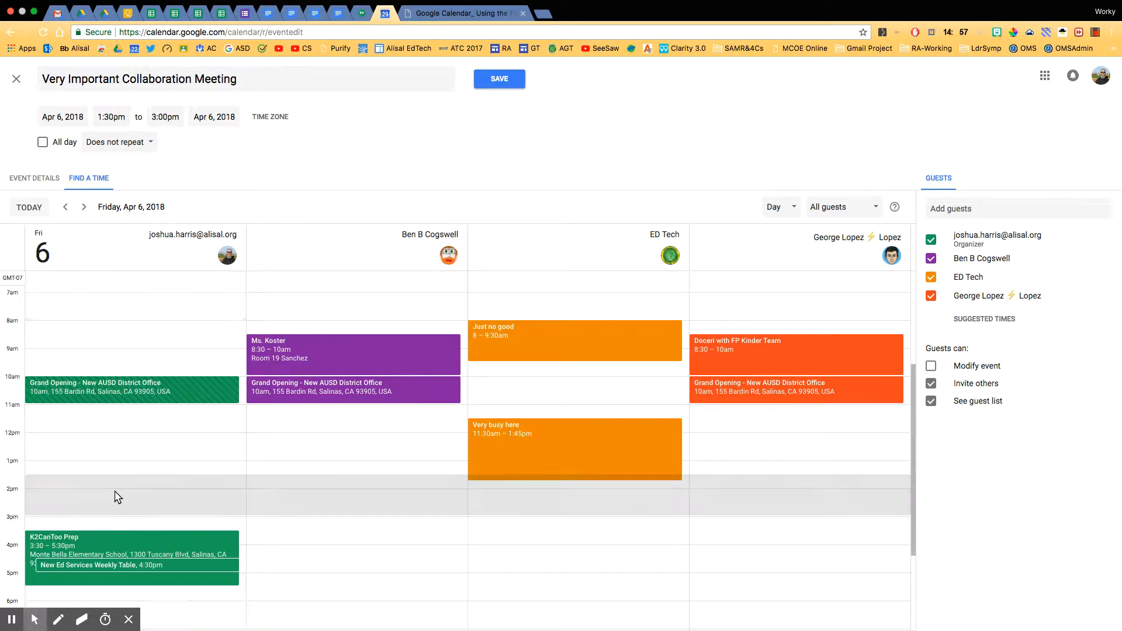
Step: Place the meeting on Apr 6 ending 3:00pm, briefly trying a 2:00pm start, settling on 1:30pm
click(117, 493)
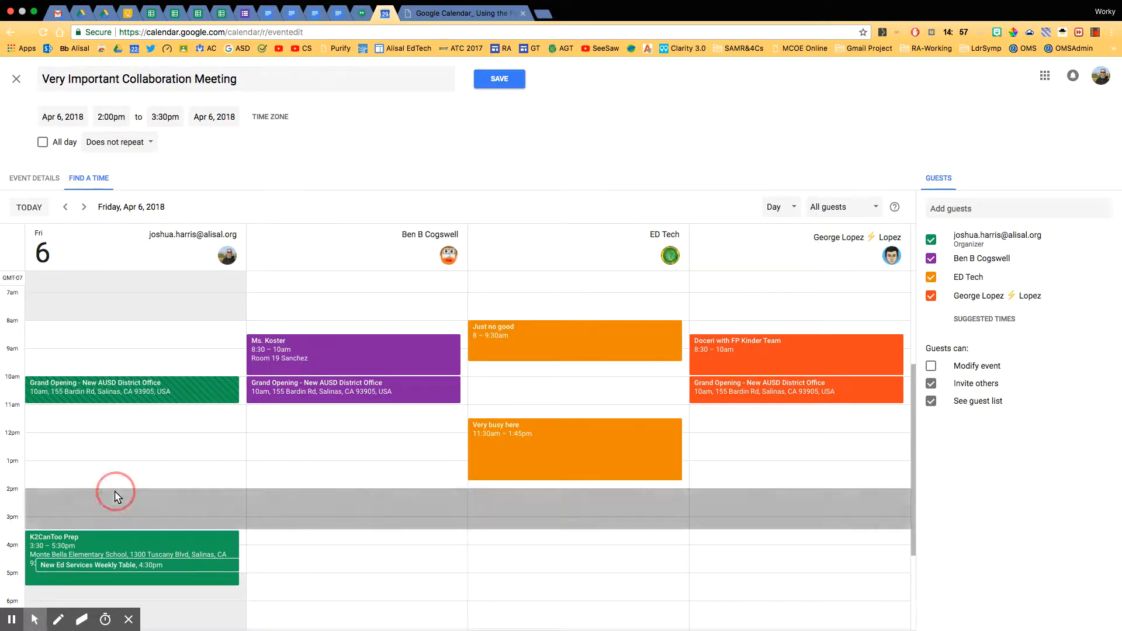
mouse_move(126, 501)
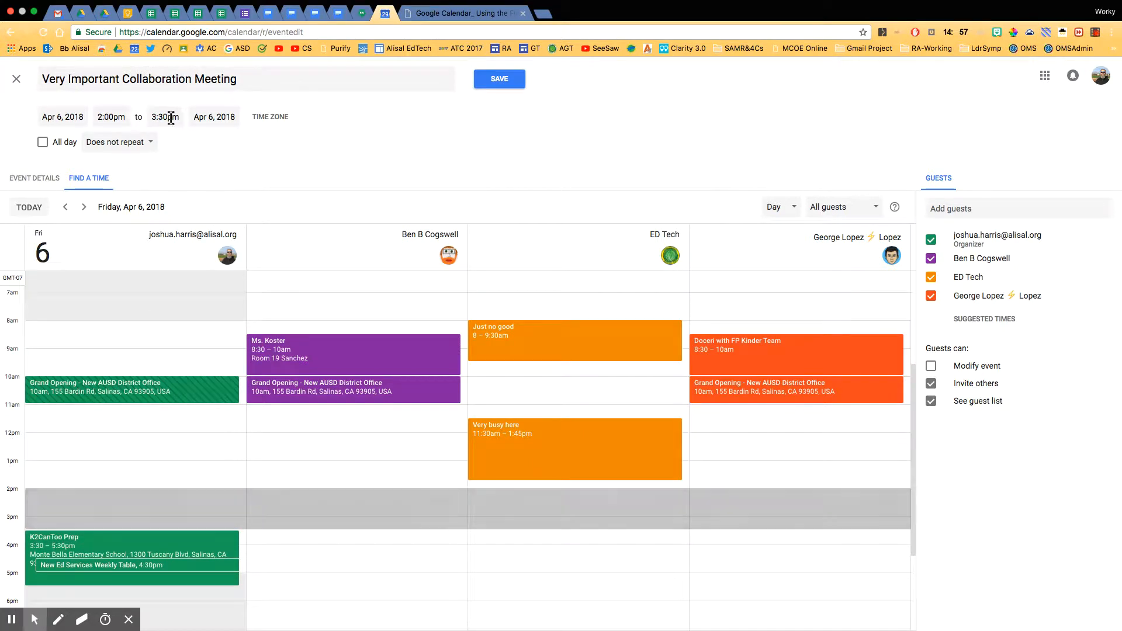
click(165, 116)
text(0)
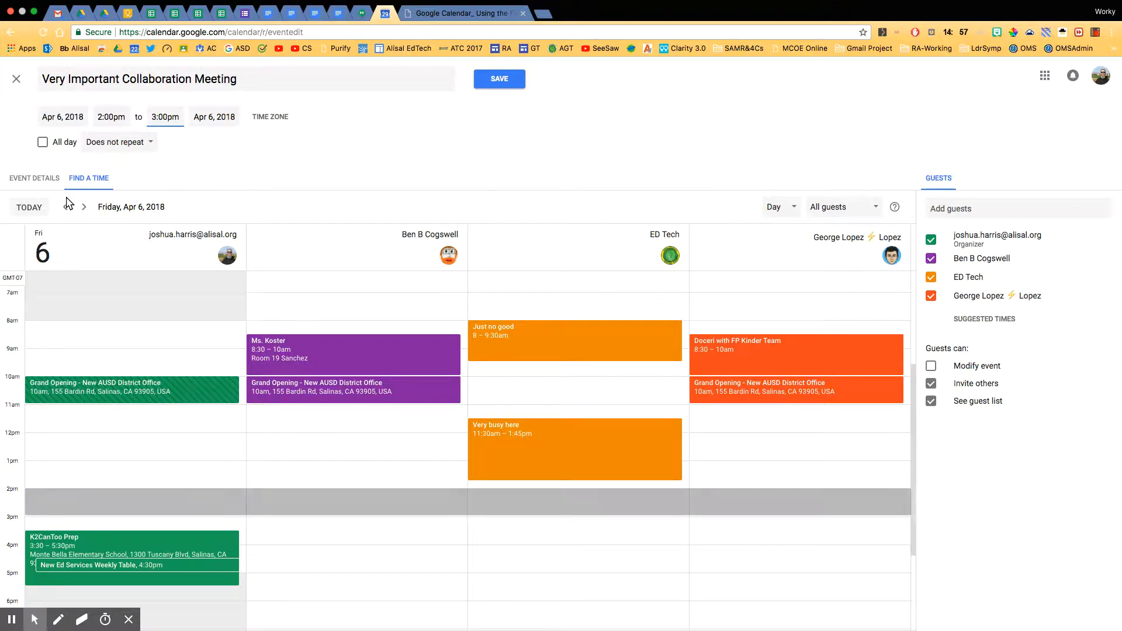
mouse_move(65, 207)
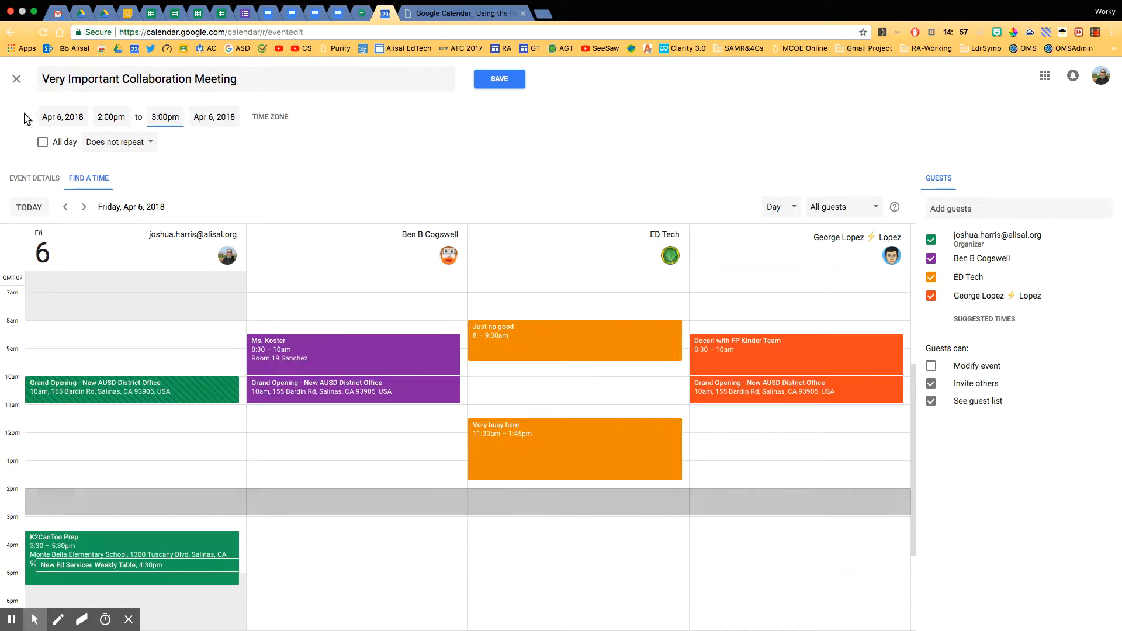
click(110, 117)
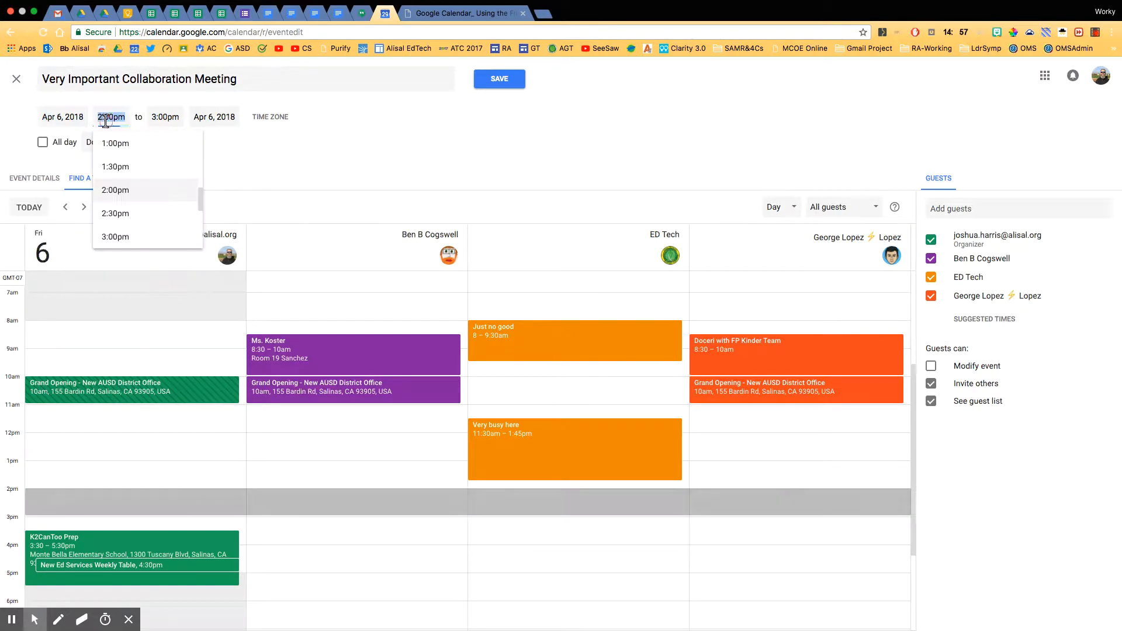
click(212, 117)
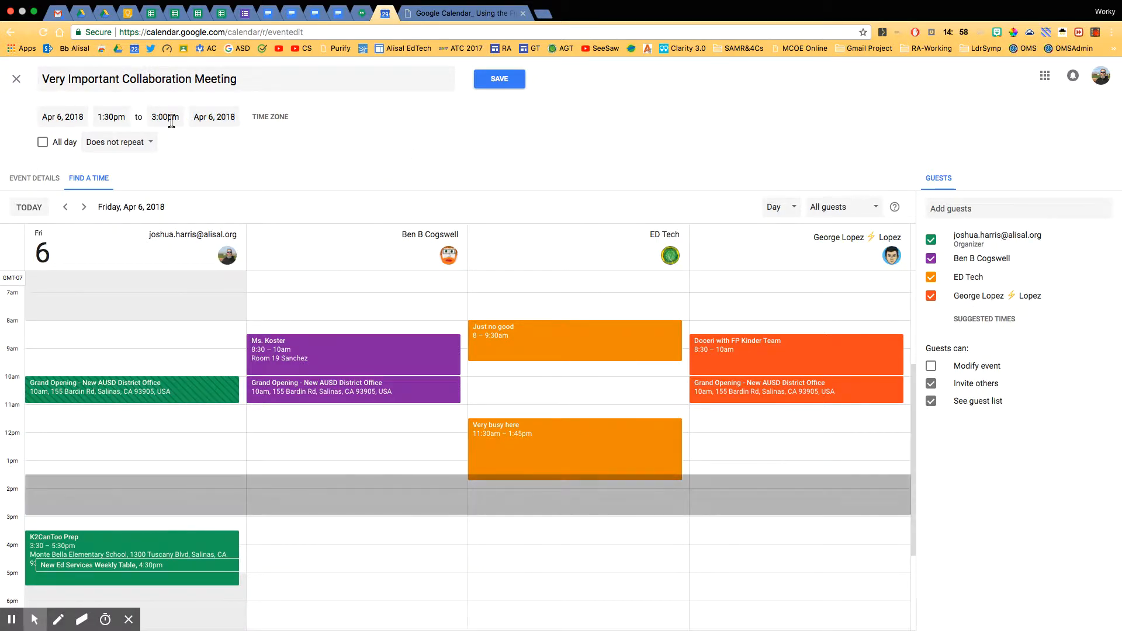
mouse_move(108, 336)
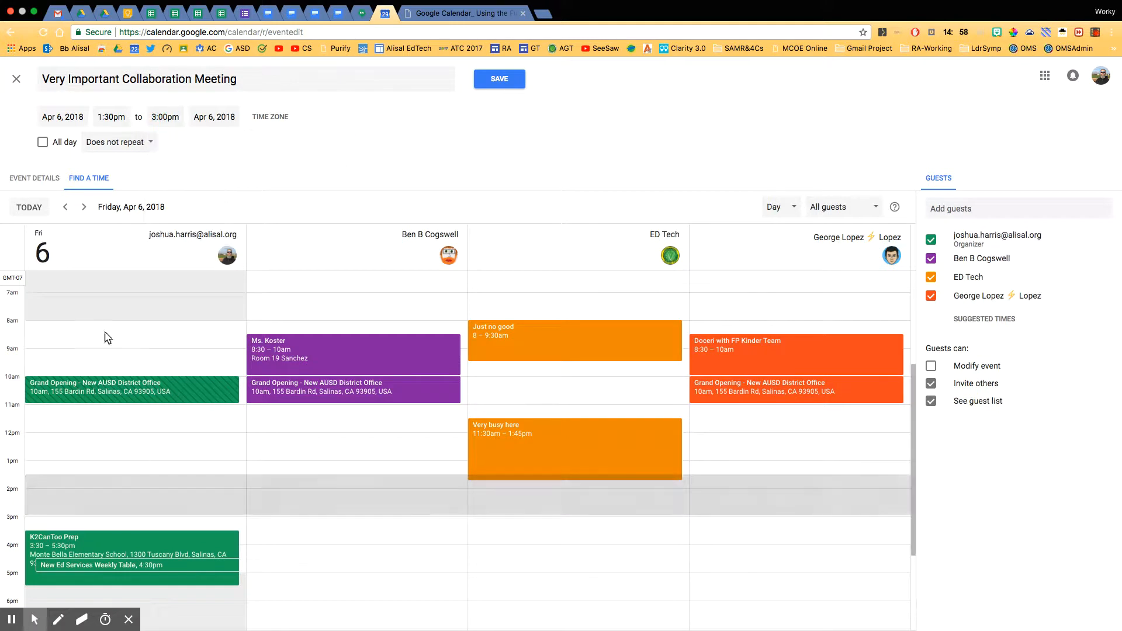
Step: Move the meeting back to Wednesday Apr 4, 11:15am–12:15pm
click(64, 207)
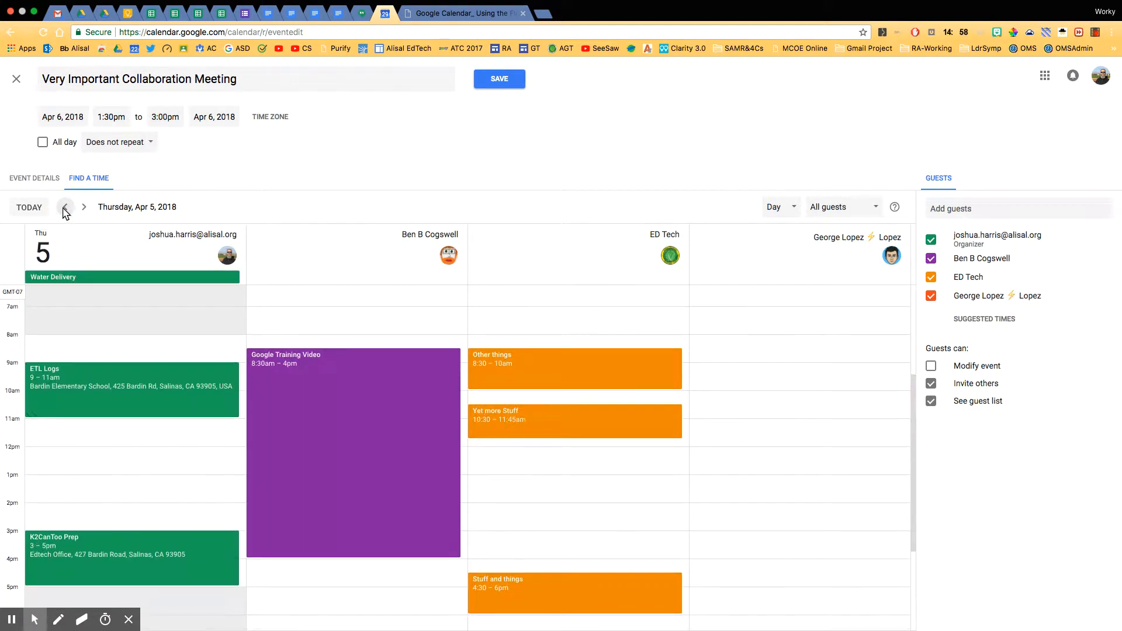
click(65, 206)
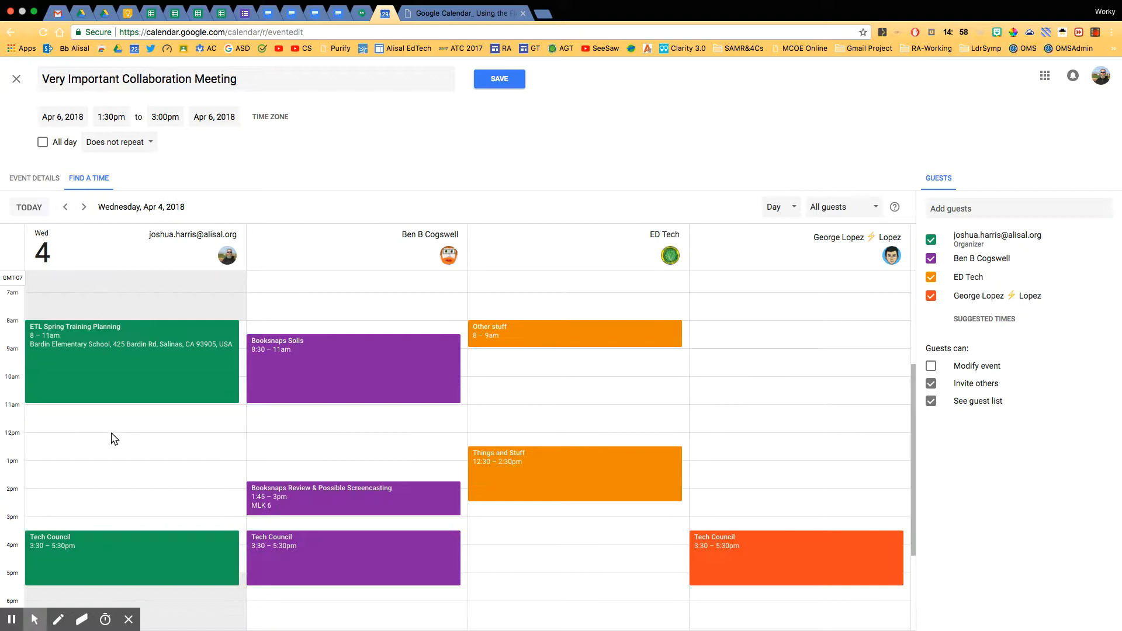
click(110, 421)
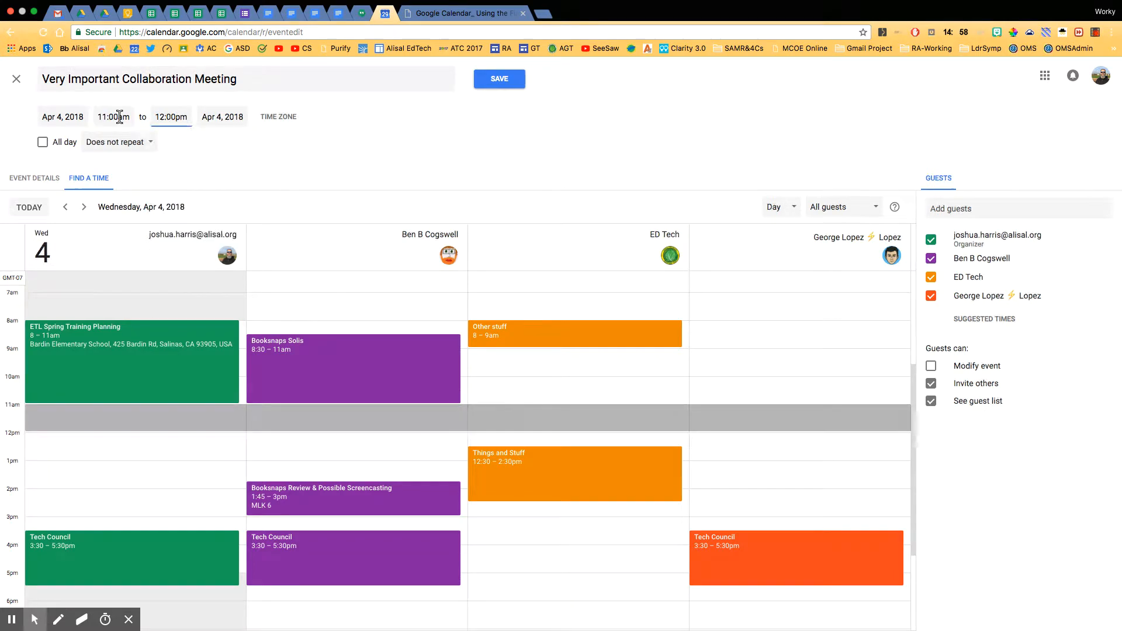
click(113, 117)
text(15)
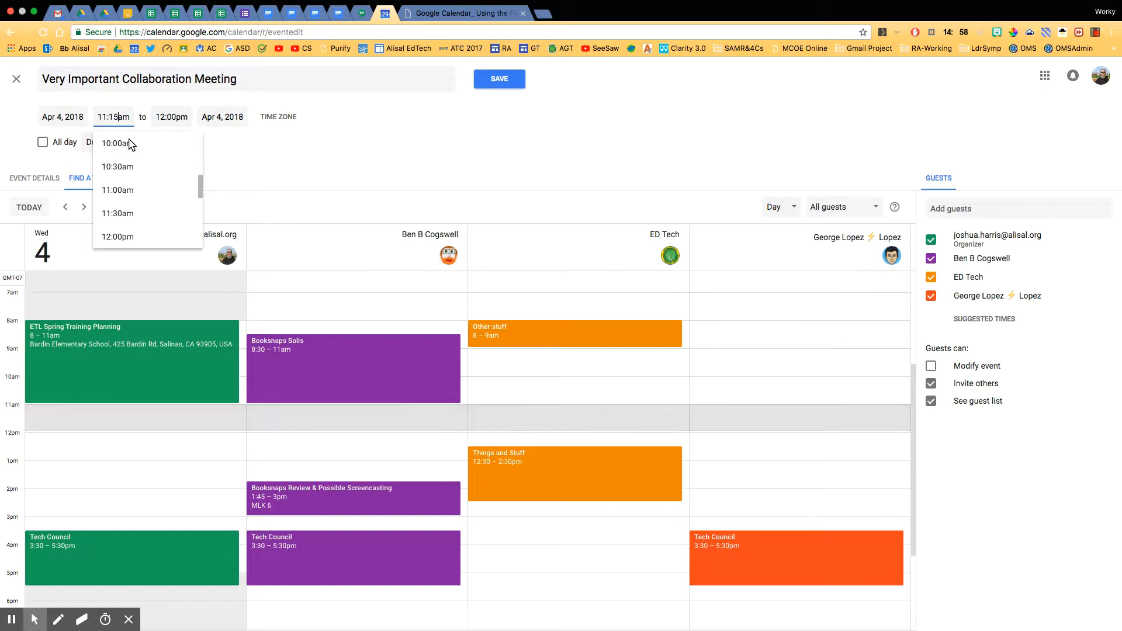
click(171, 117)
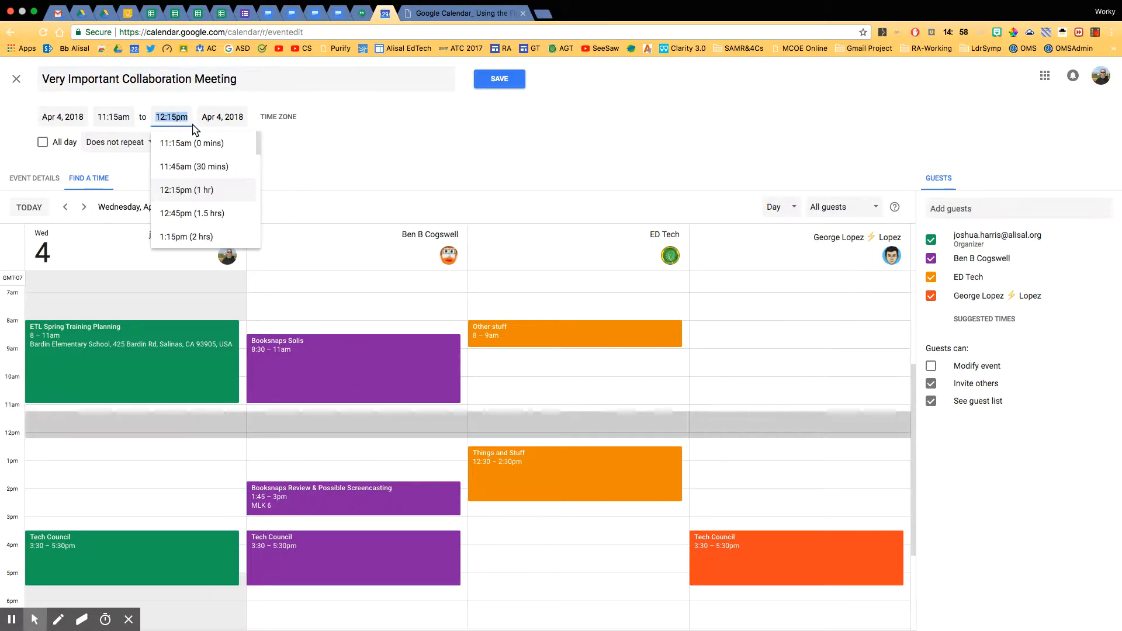
mouse_move(365, 161)
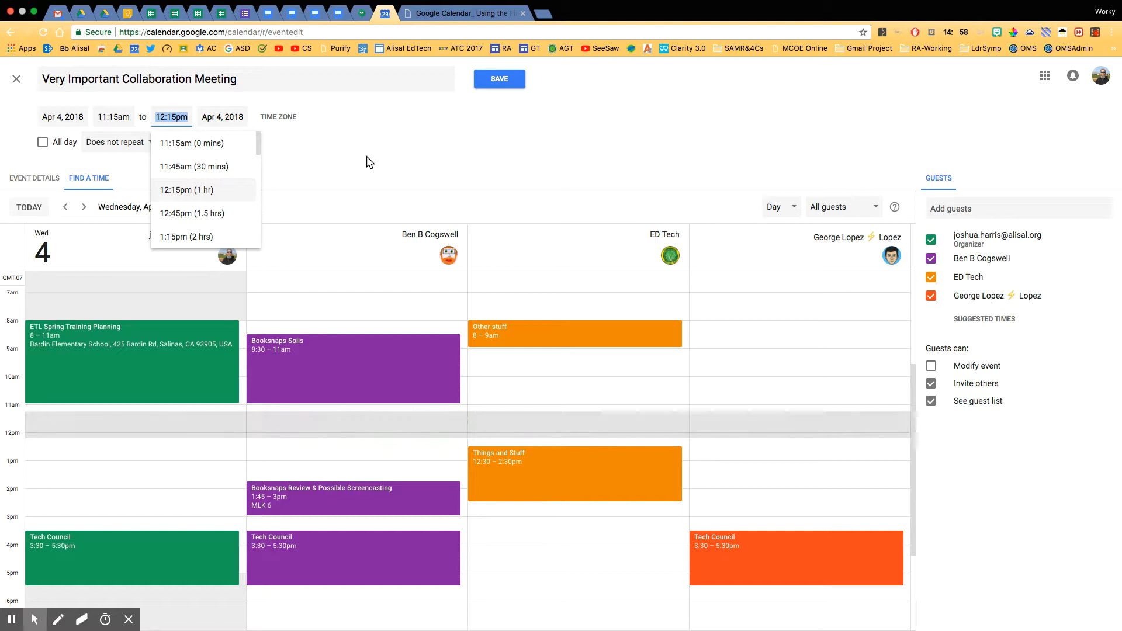
mouse_move(350, 165)
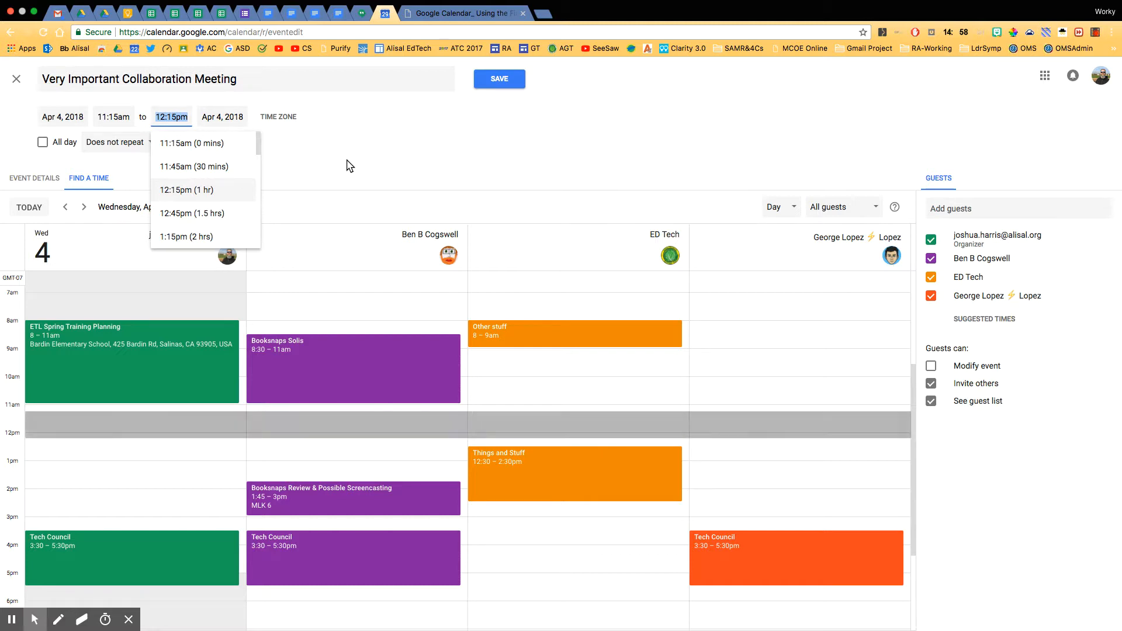
click(186, 189)
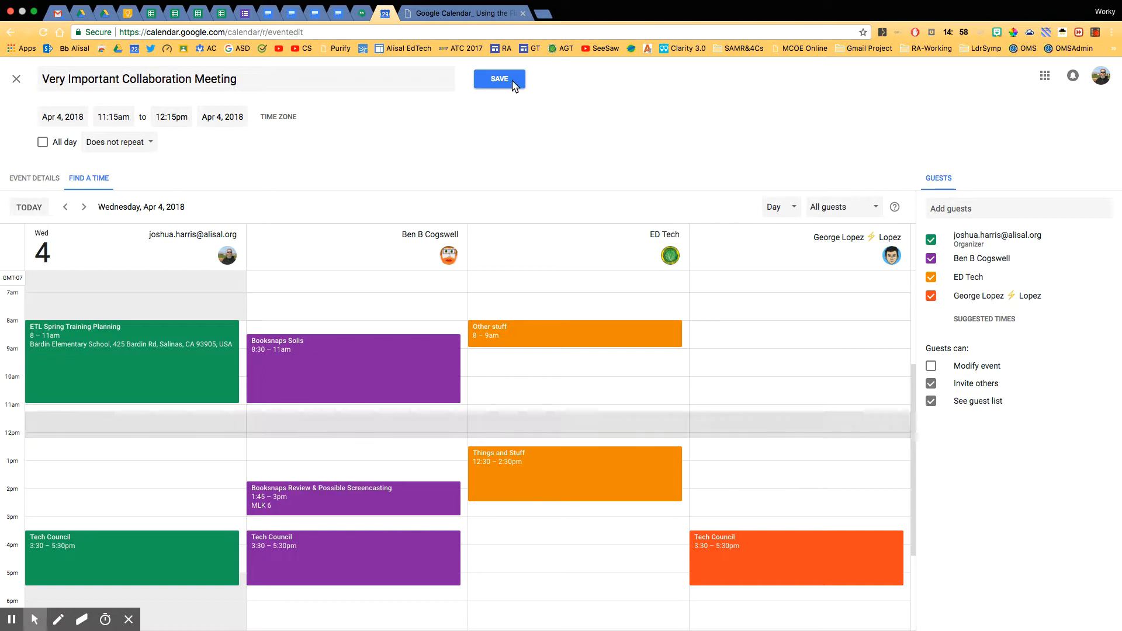
mouse_move(251, 412)
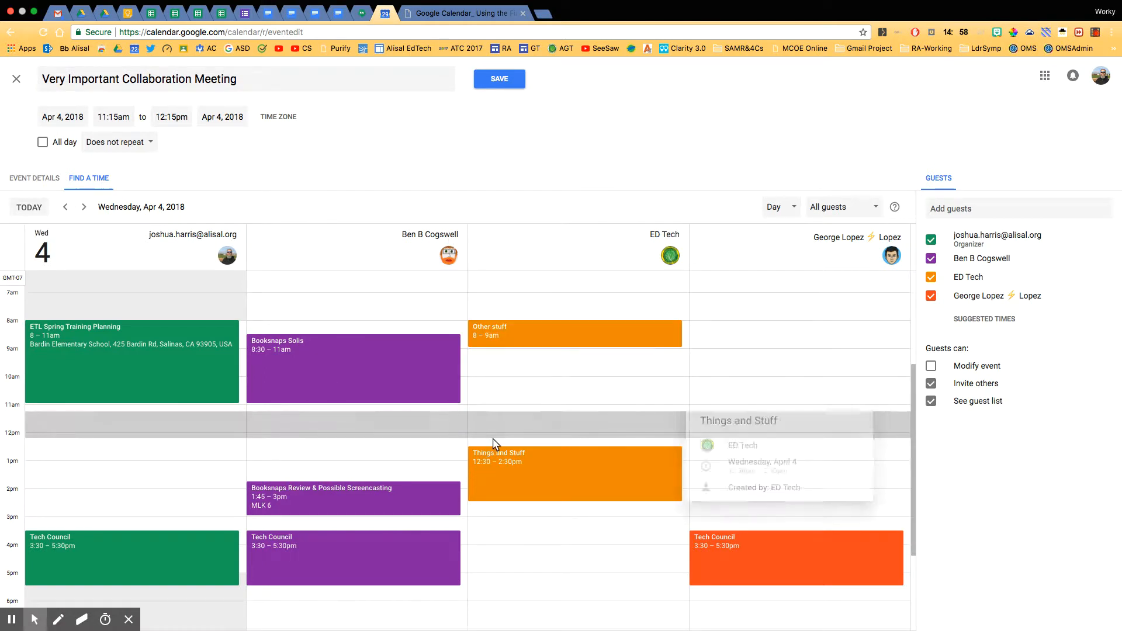
mouse_move(181, 436)
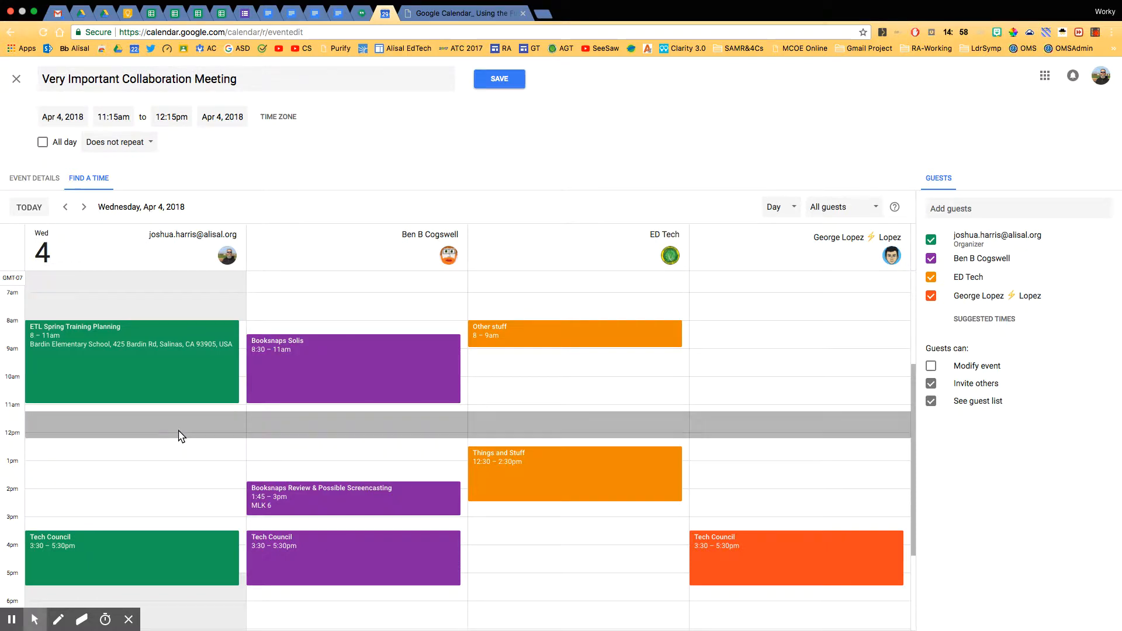
mouse_move(731, 432)
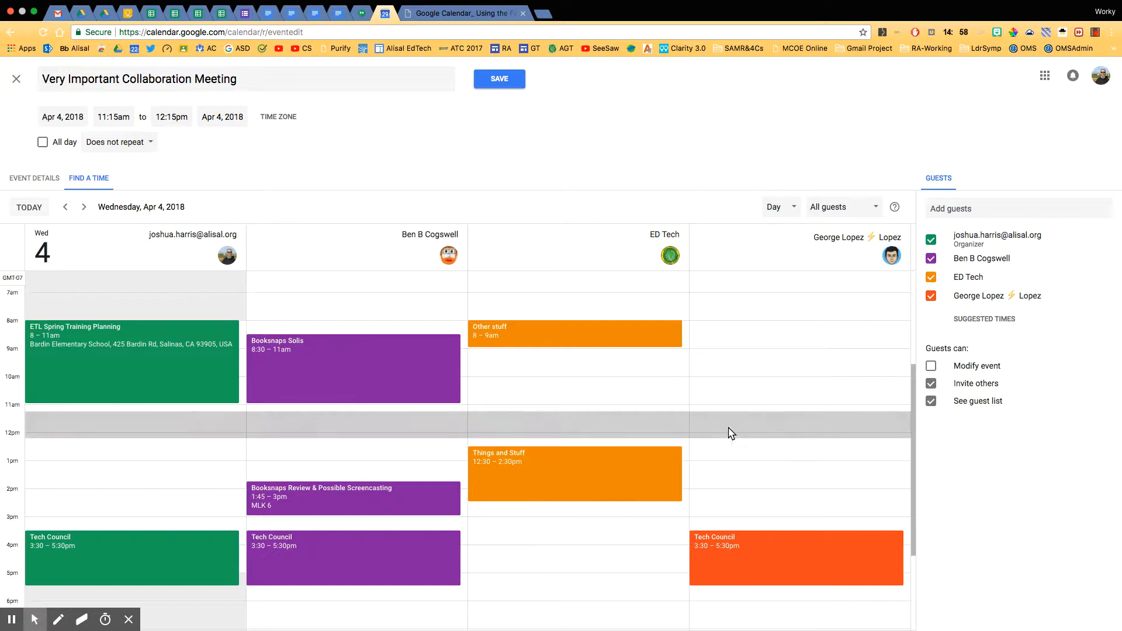
mouse_move(752, 432)
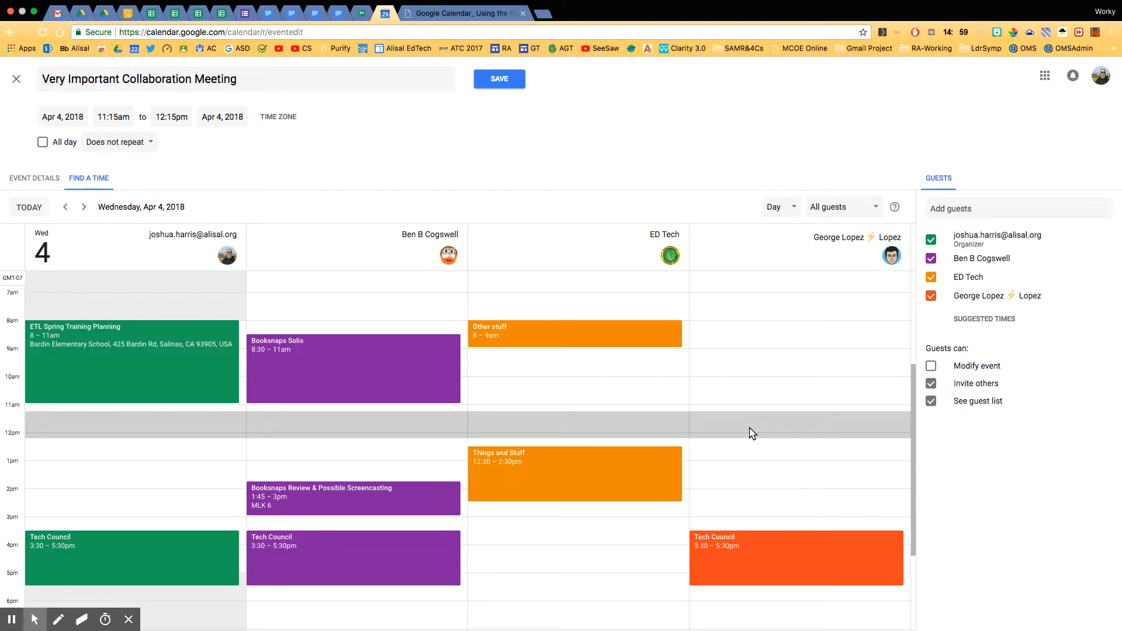
Step: Save the meeting and send invitations to the guests
click(499, 78)
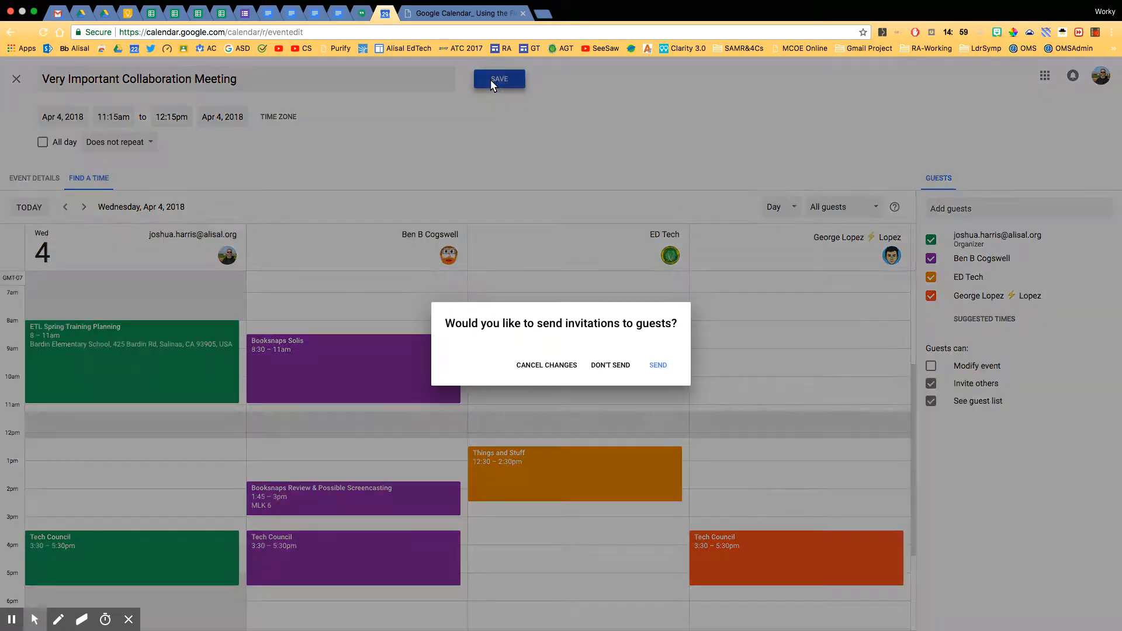
mouse_move(521, 233)
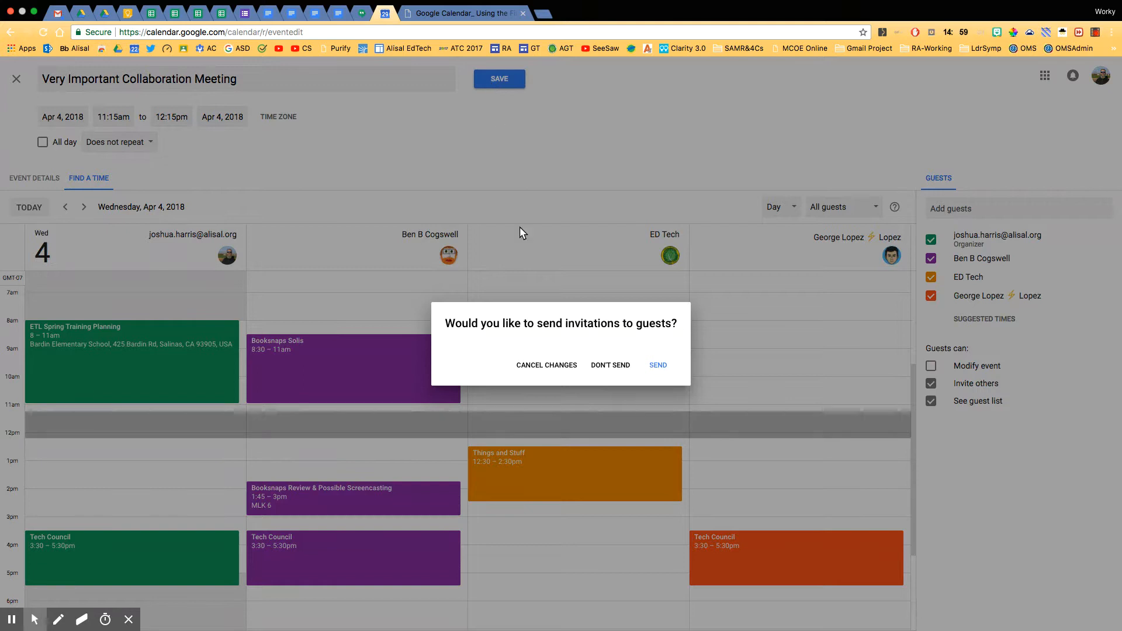
mouse_move(641, 340)
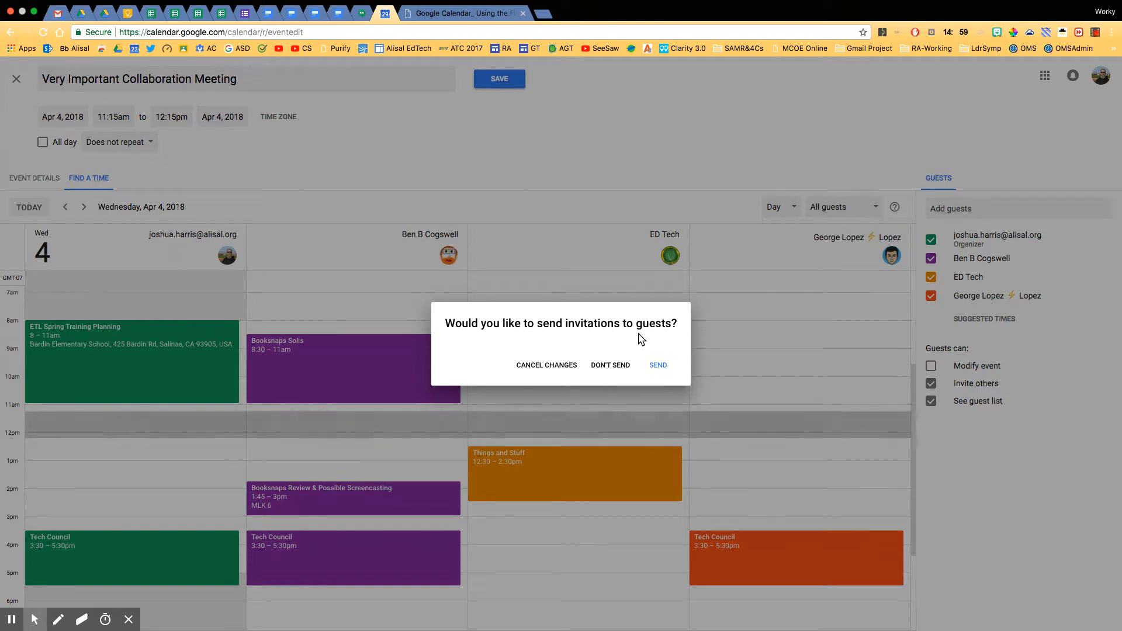
click(610, 365)
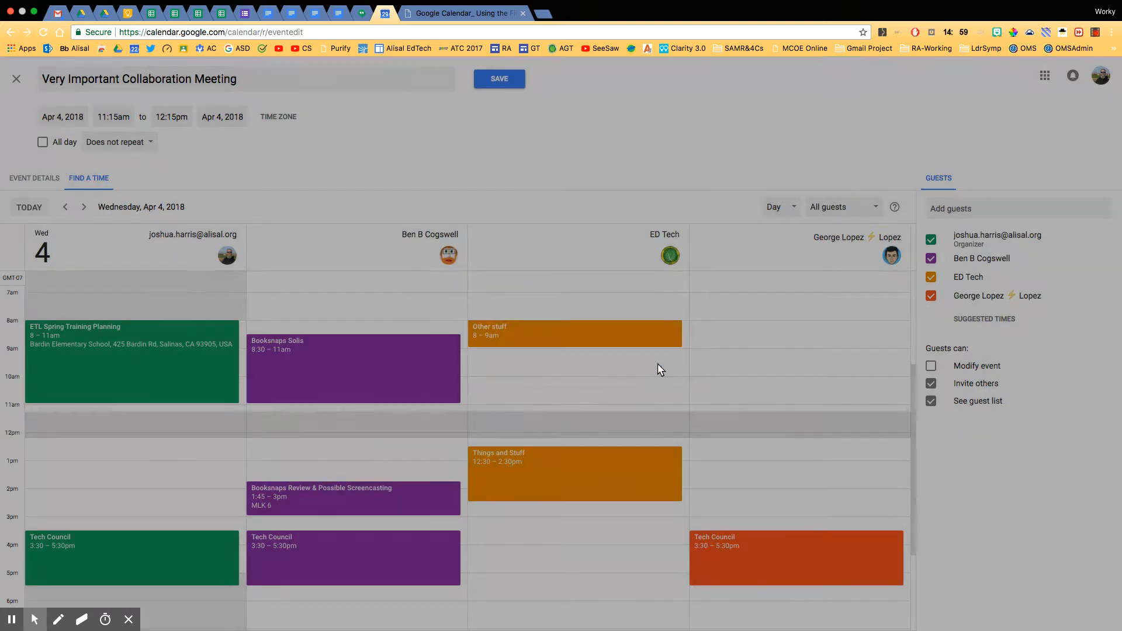
Step: Check the saved meeting's details on Apr 4 at 11:15am in week view, then dismiss them
click(499, 79)
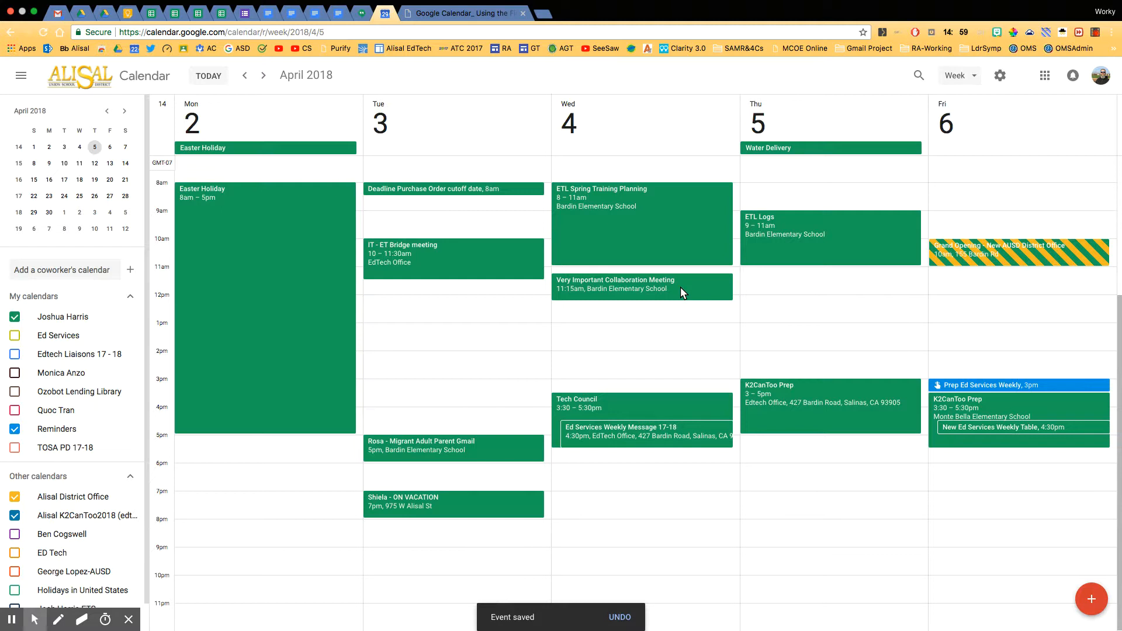
click(614, 284)
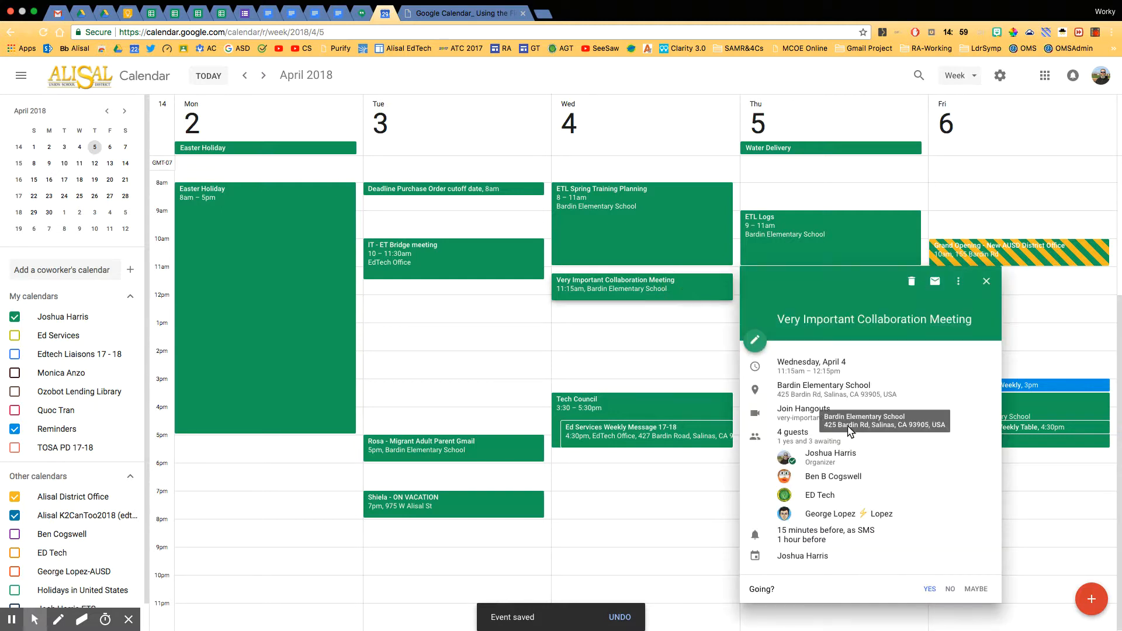
mouse_move(822, 390)
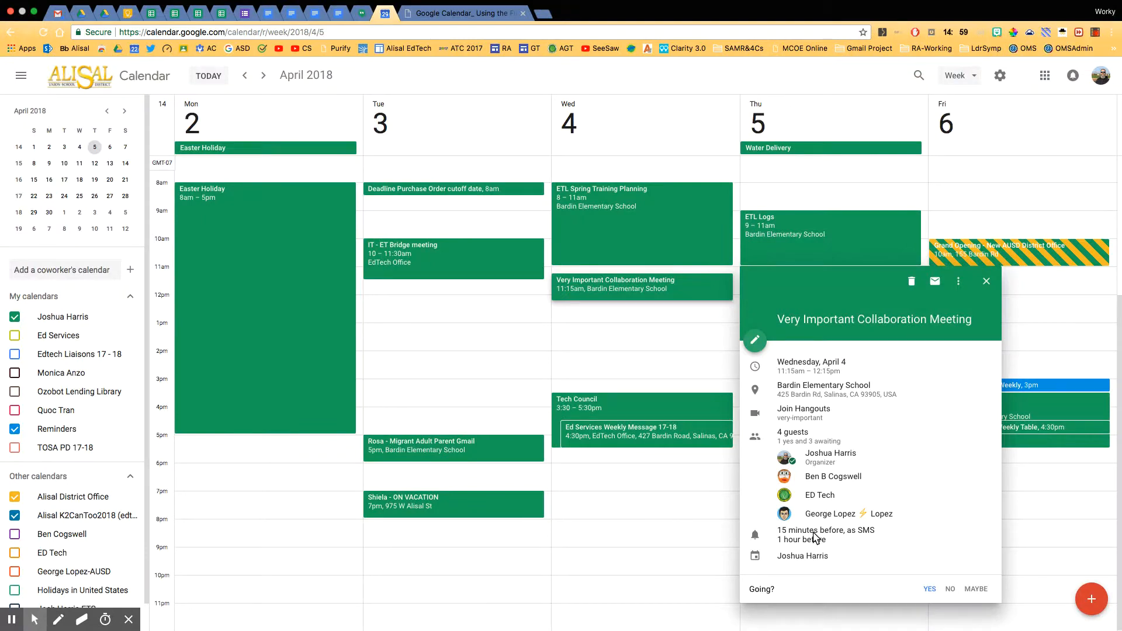
mouse_move(837, 533)
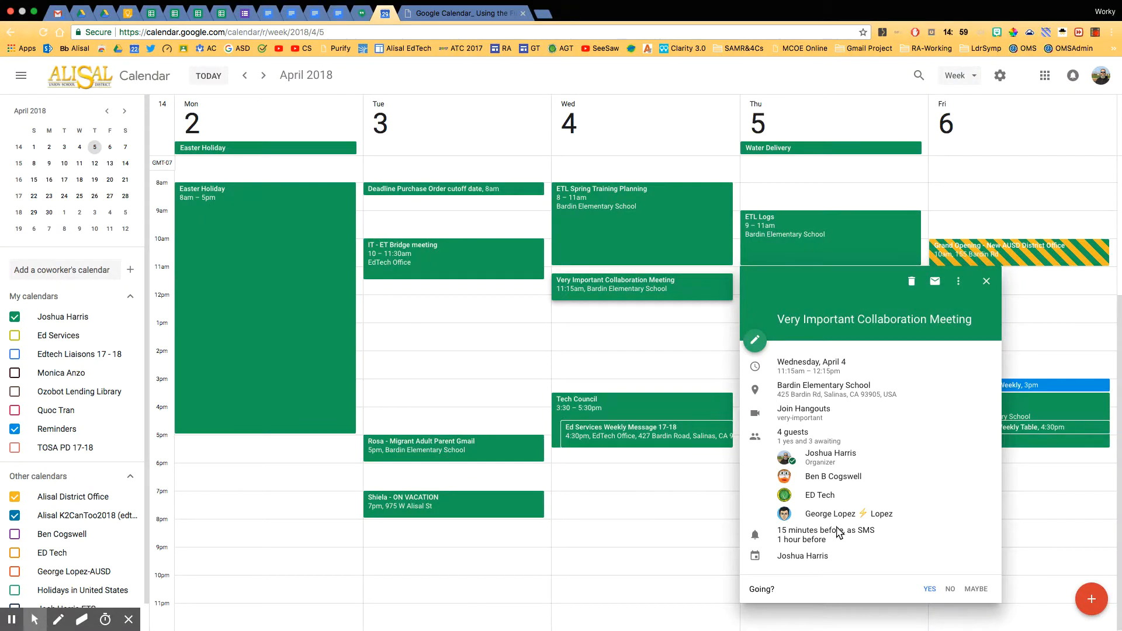
mouse_move(662, 298)
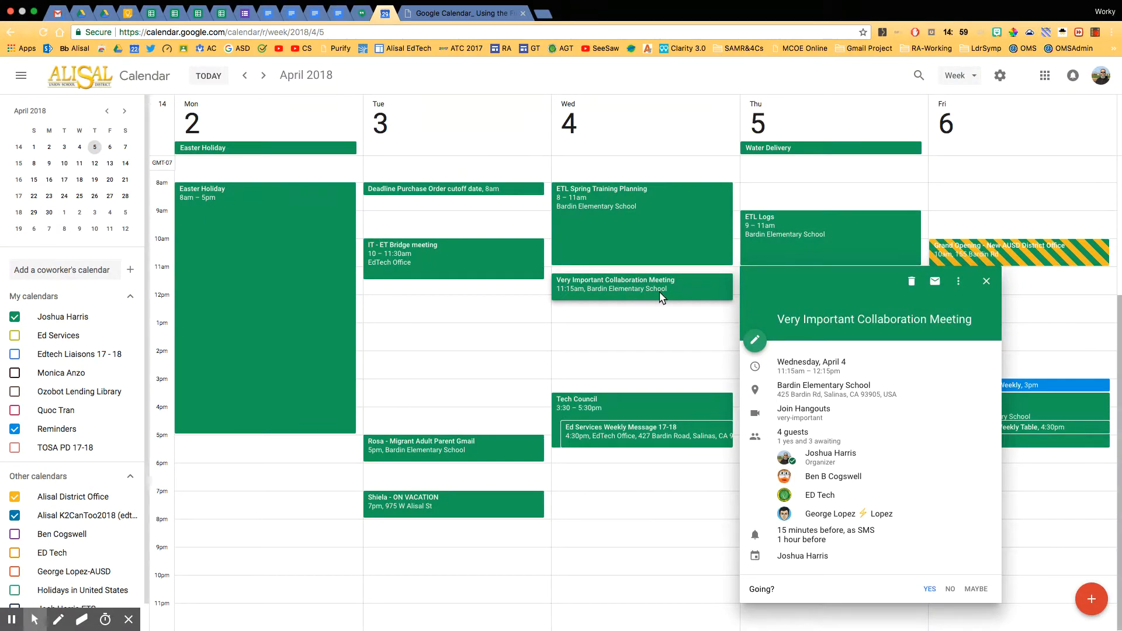
click(985, 280)
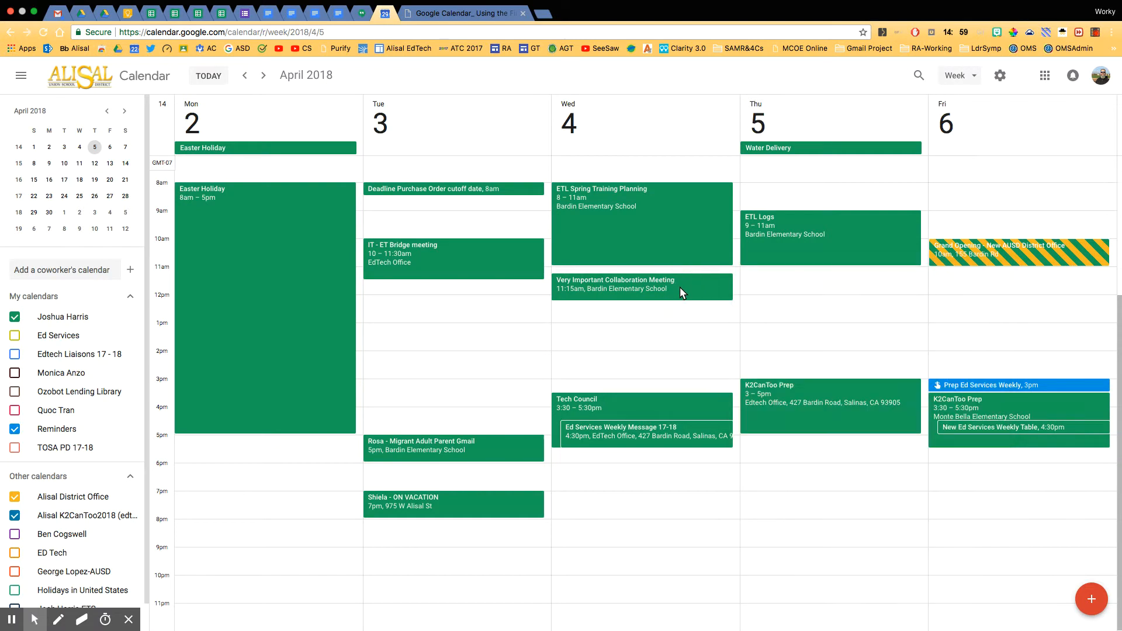